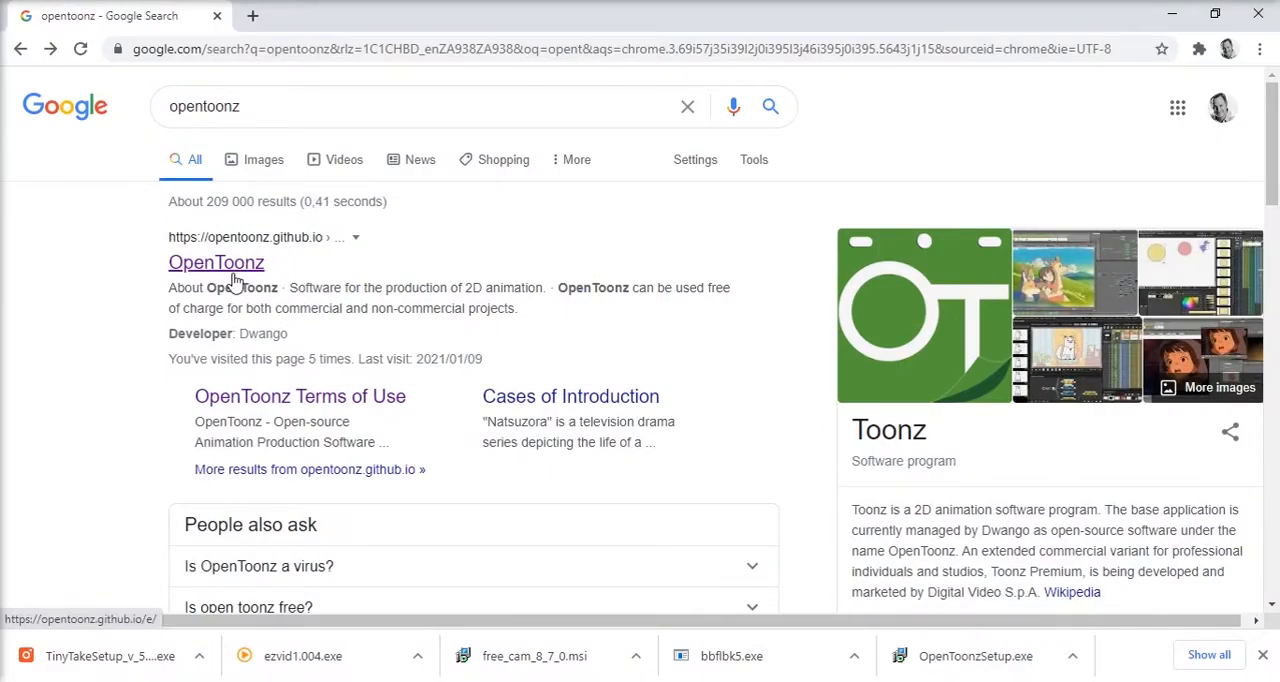
Download the Windows v1.4 OpenToonz installer from the OpenToonz website's Download section
{"action": "left_click", "coordinate": [216, 262]}
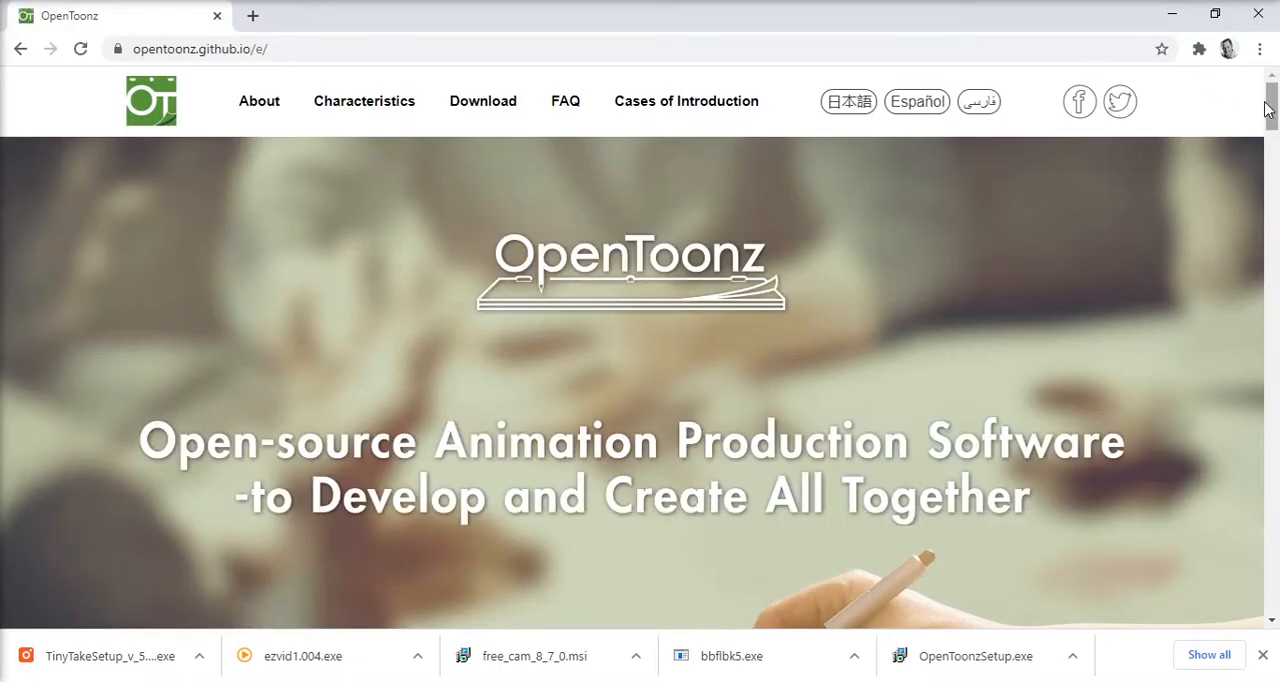
{"action": "scroll", "scroll_direction": "down", "scroll_amount": 3}
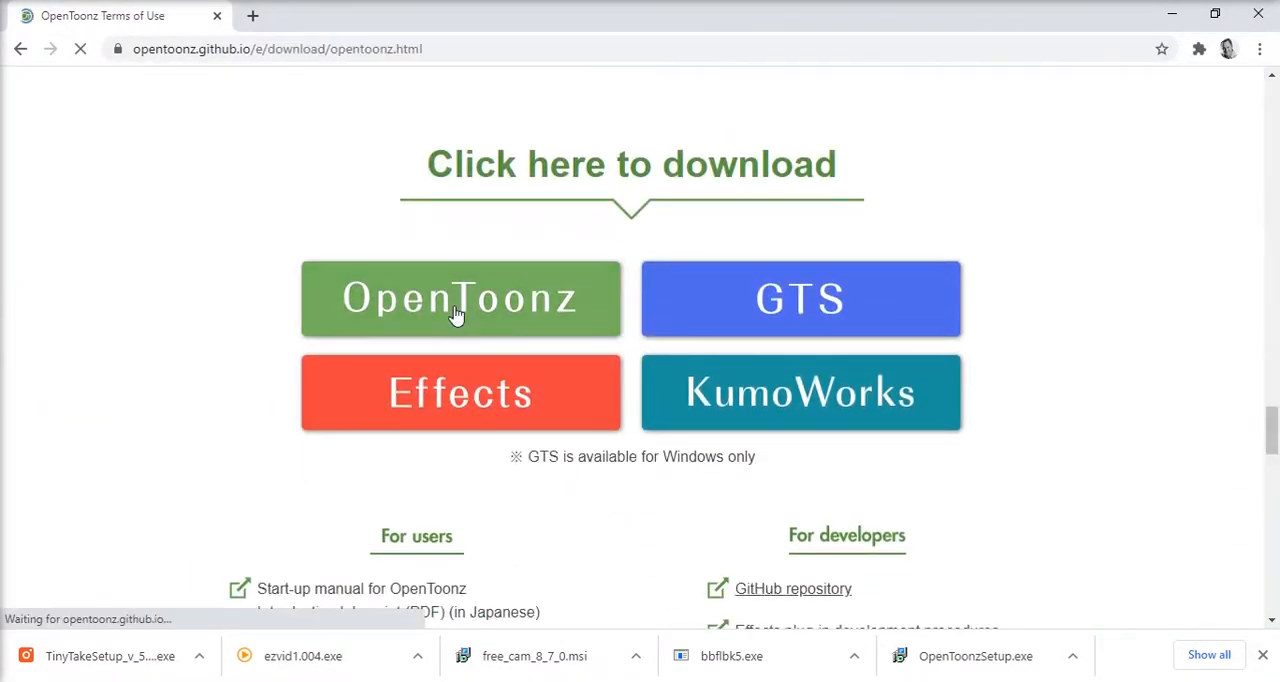
{"action": "left_click", "coordinate": [460, 298]}
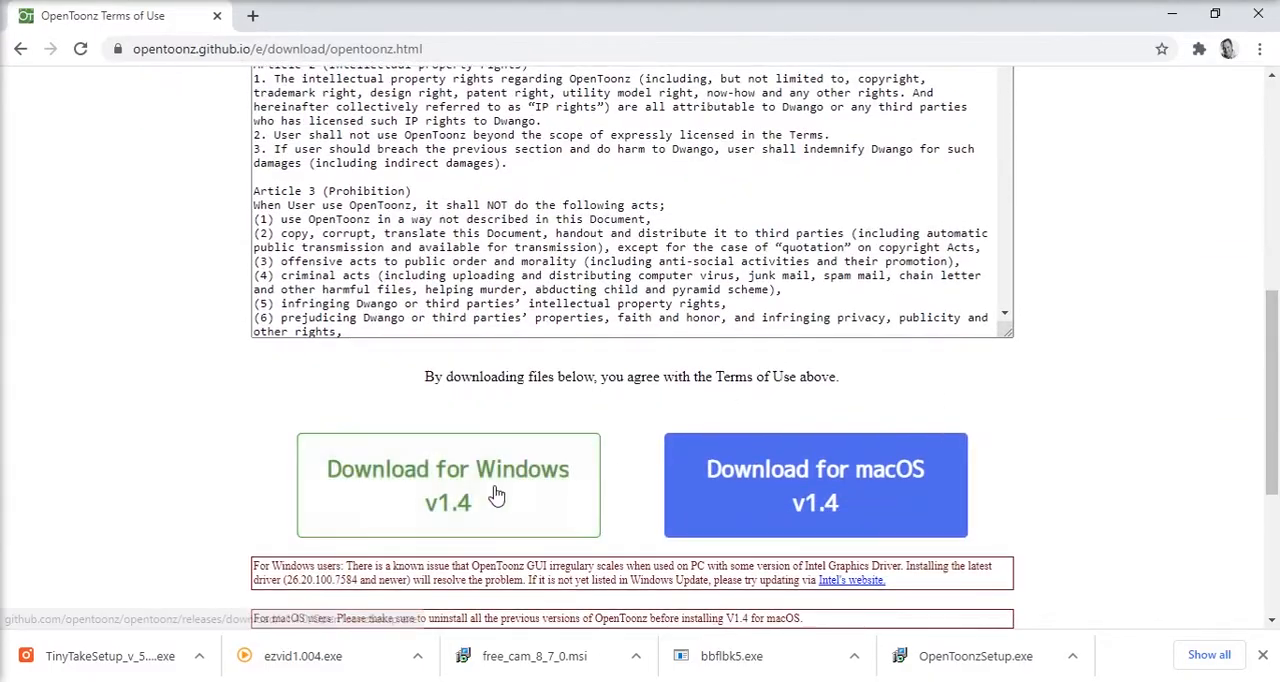
{"action": "left_click", "coordinate": [448, 485]}
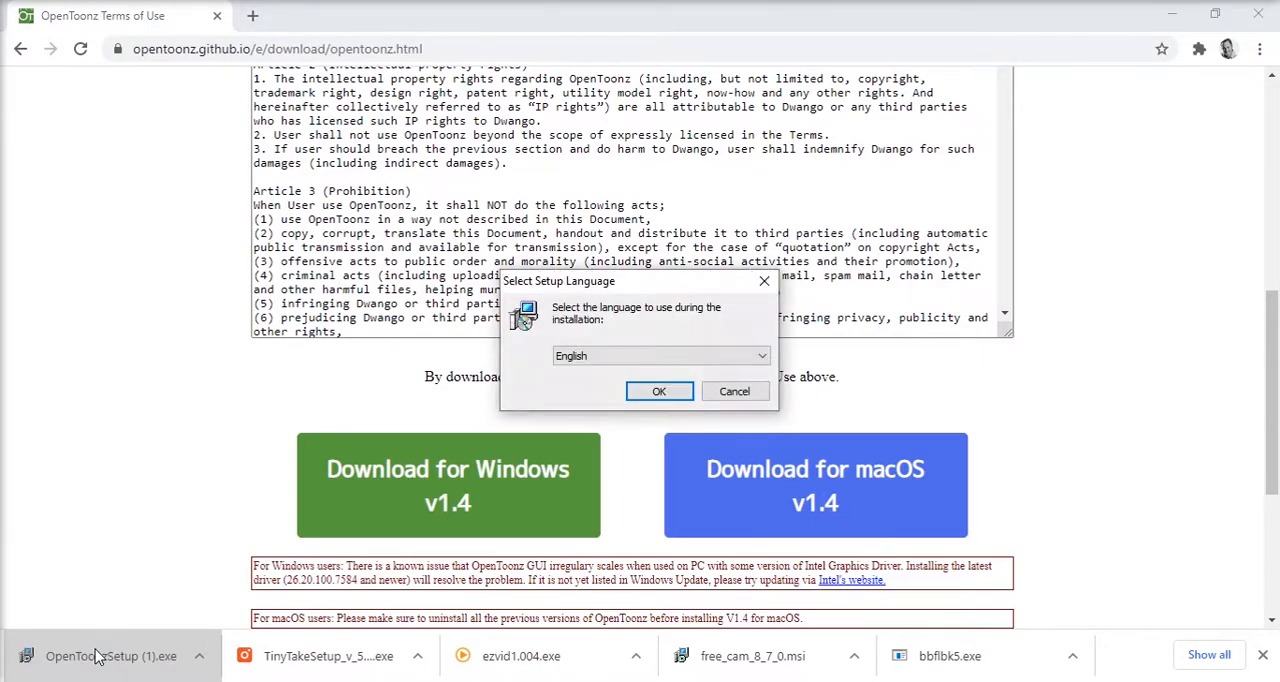
Install OpenToonz in English, accepting the license and keeping default folders like C:\OpenToonz stuff
{"action": "left_click", "coordinate": [658, 391]}
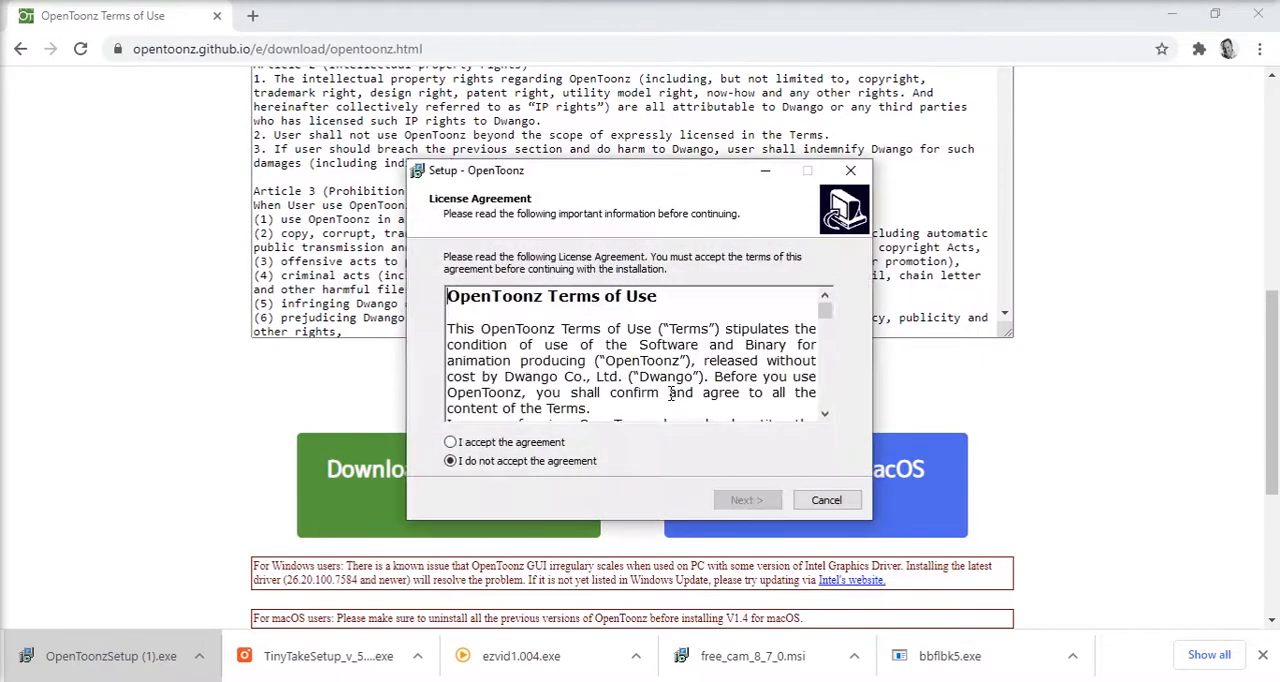
{"action": "left_click", "coordinate": [450, 442]}
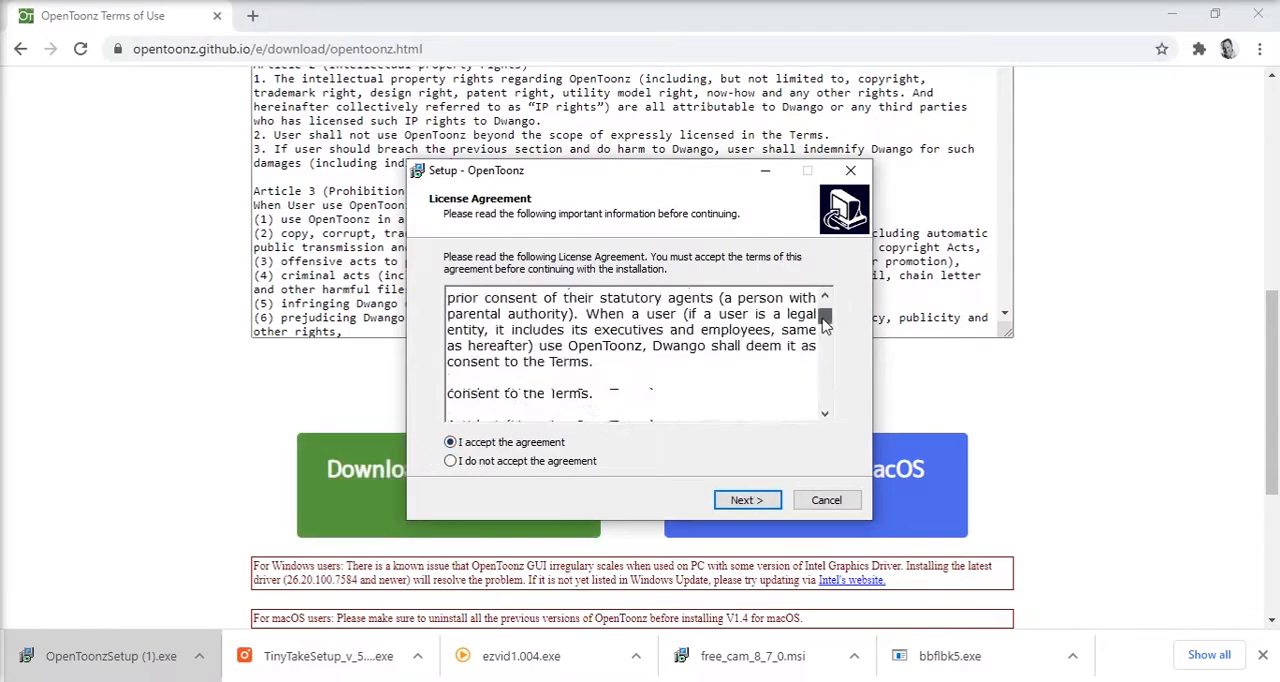
{"action": "left_click", "coordinate": [746, 500]}
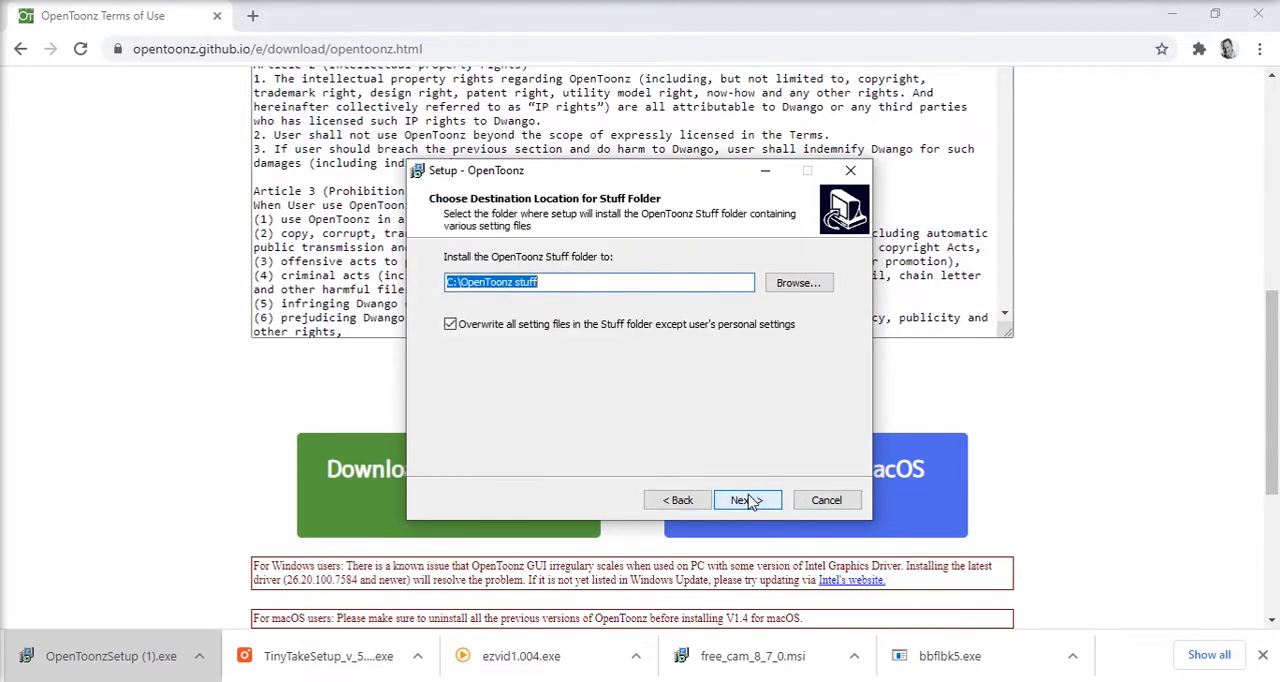
{"action": "left_click", "coordinate": [744, 500]}
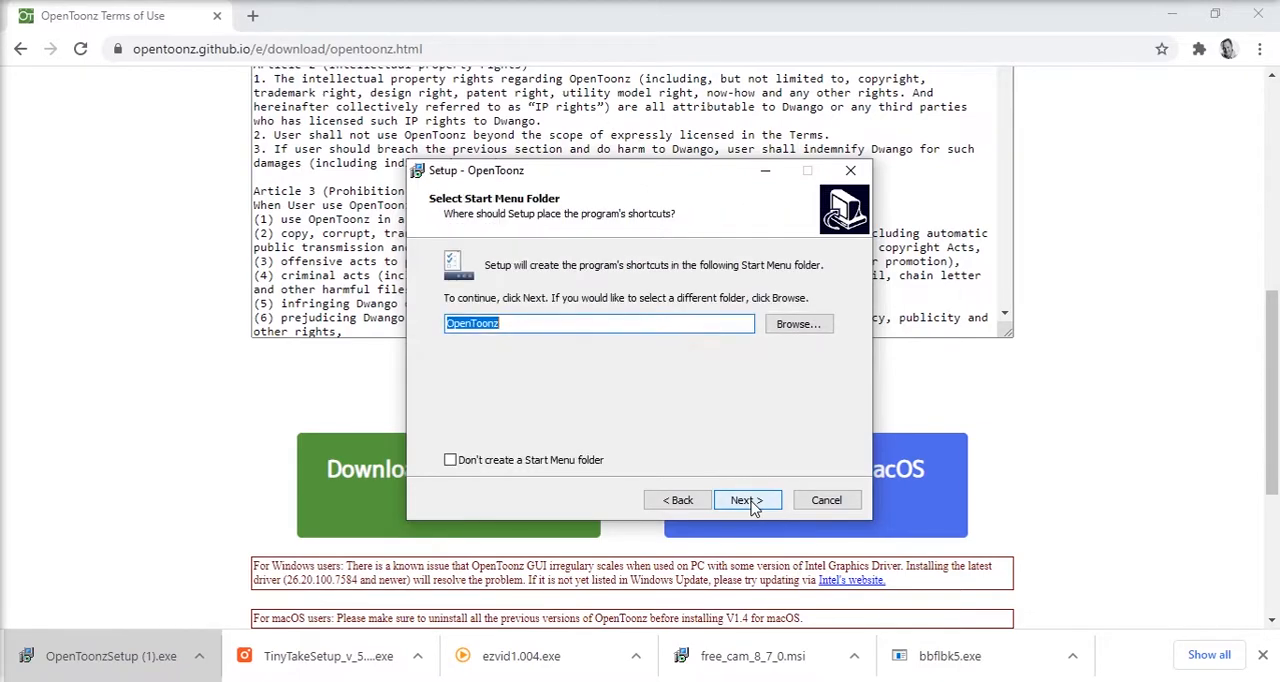
{"action": "left_click", "coordinate": [746, 500]}
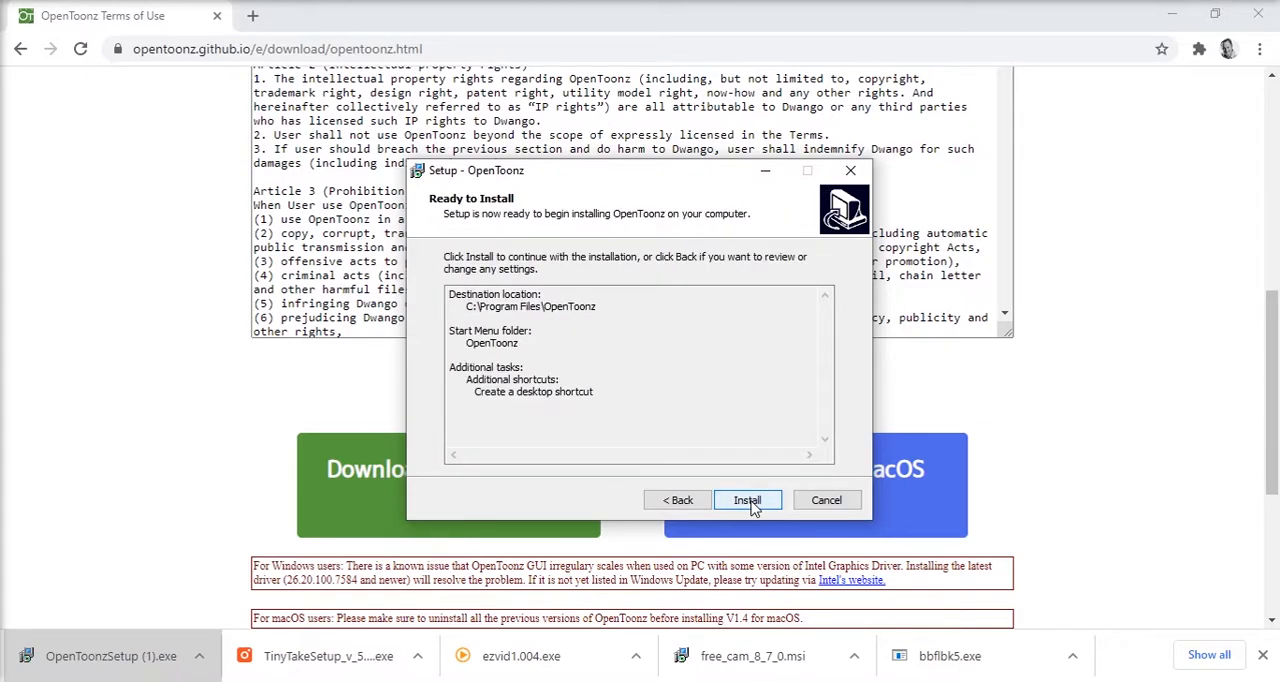
{"action": "left_click", "coordinate": [747, 499]}
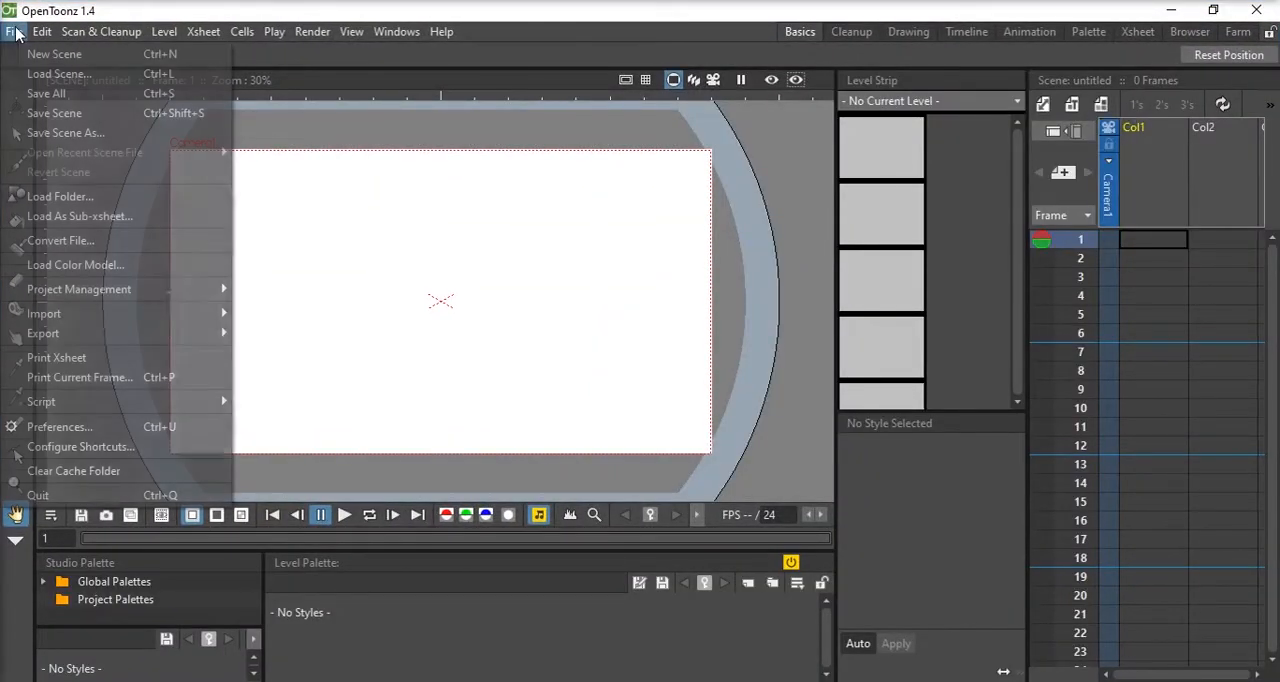
Inspect the OpenToonz File menu's import and export options in the empty scene
{"action": "left_click", "coordinate": [54, 54]}
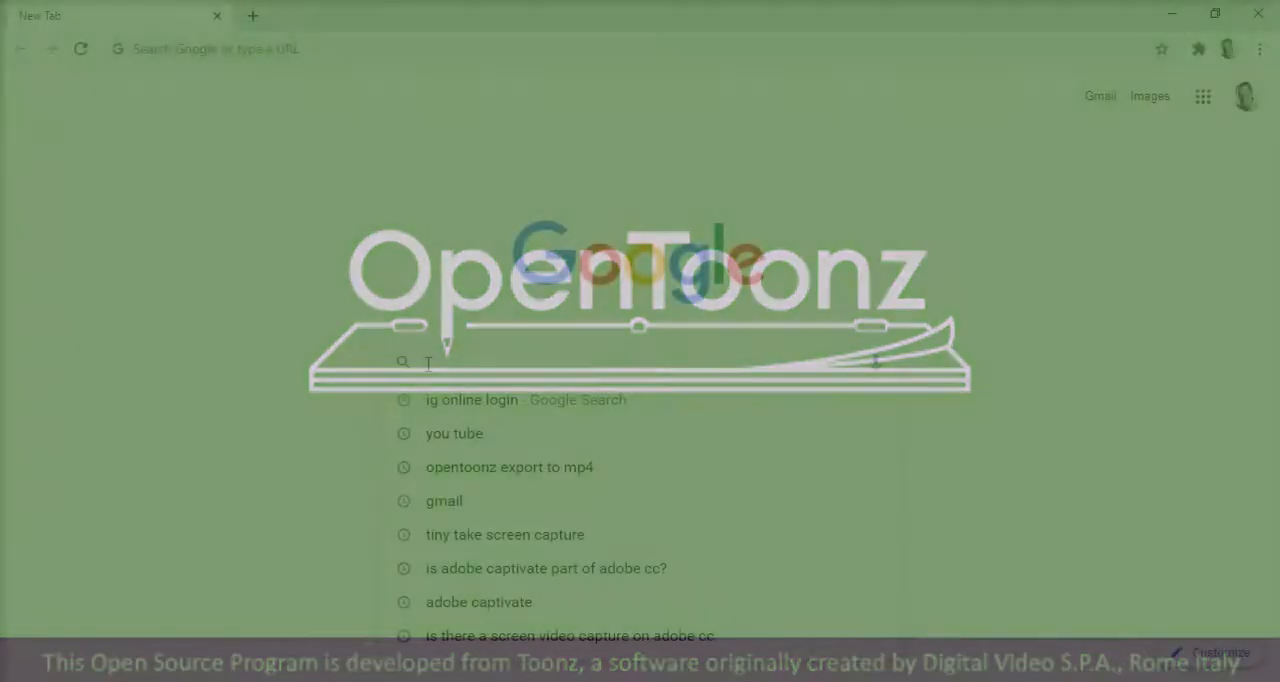
Download the BtbN ffmpeg-N-100892-g44e27d937d-win64-gpl.zip build via ffmpeg.org's Windows builds
{"action": "type", "text": "ffmpeg.org"}
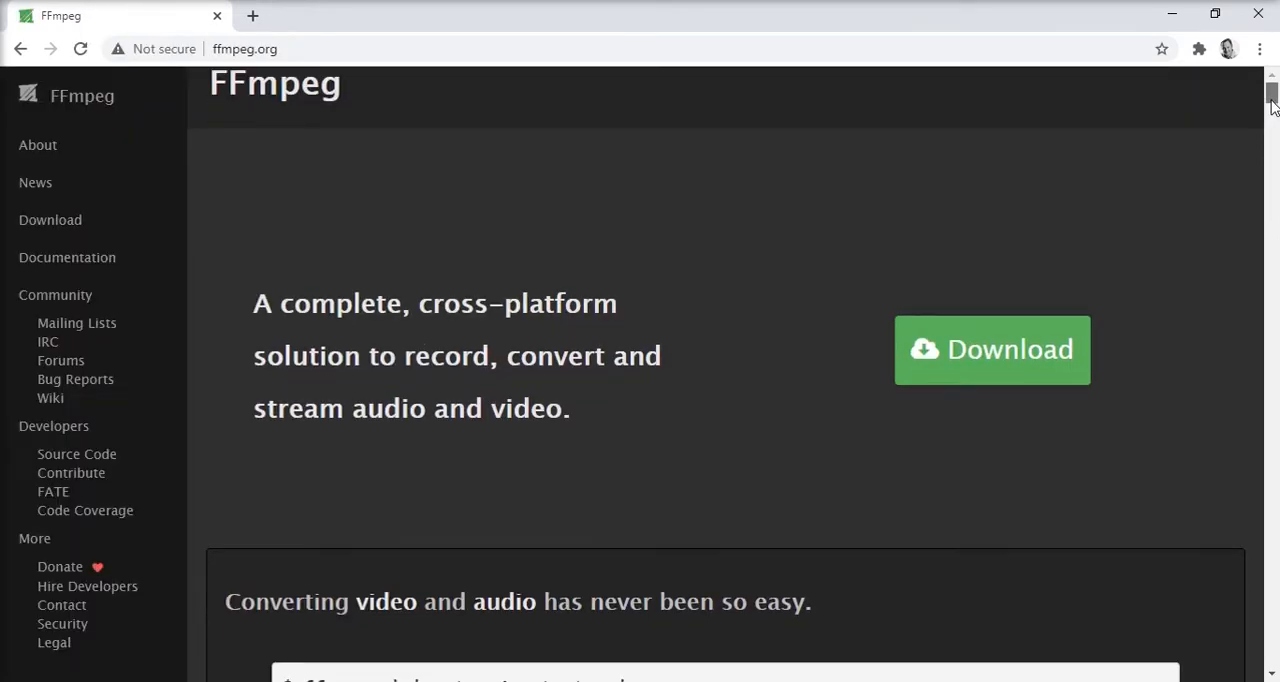
{"action": "scroll", "scroll_direction": "down", "scroll_amount": 3}
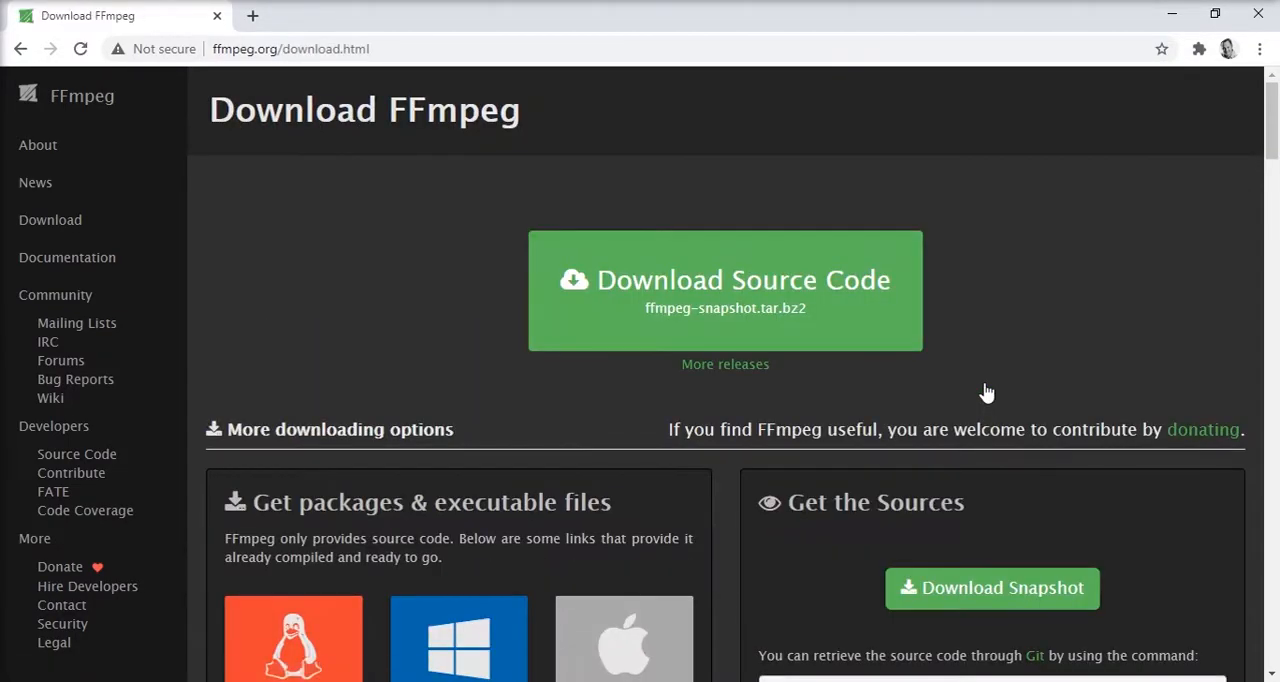
{"action": "mouse_move", "coordinate": [725, 295]}
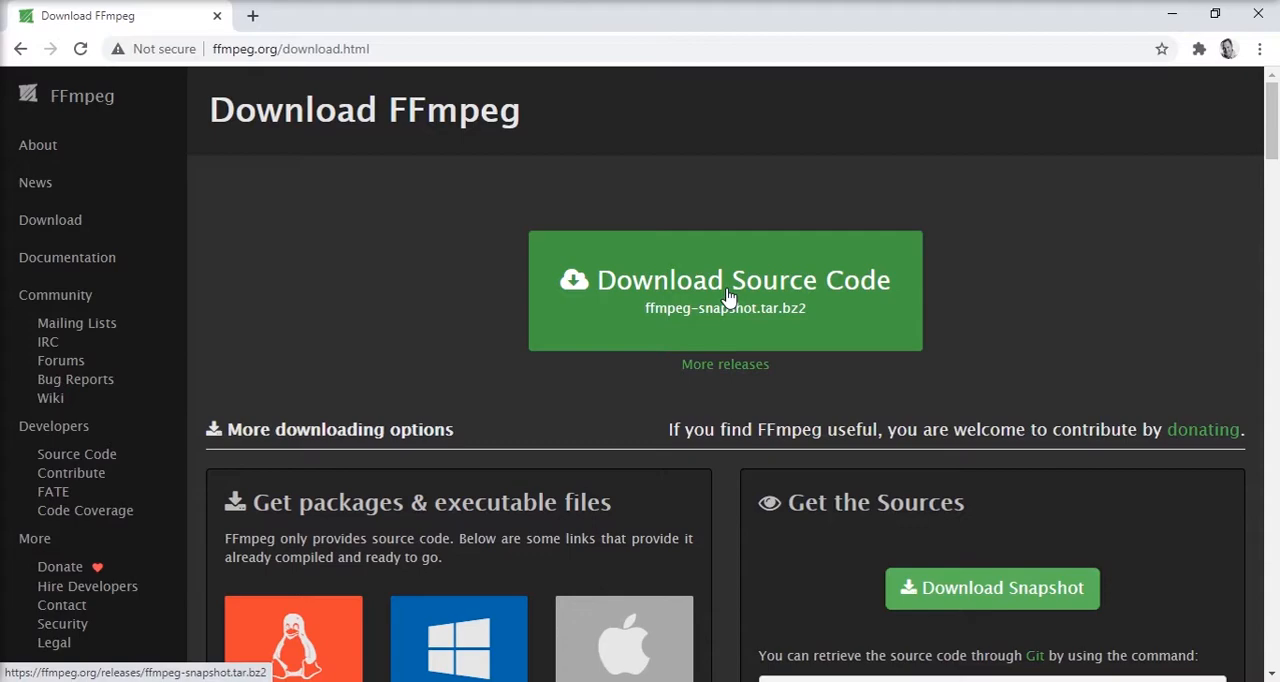
{"action": "scroll", "scroll_direction": "down", "scroll_amount": 3}
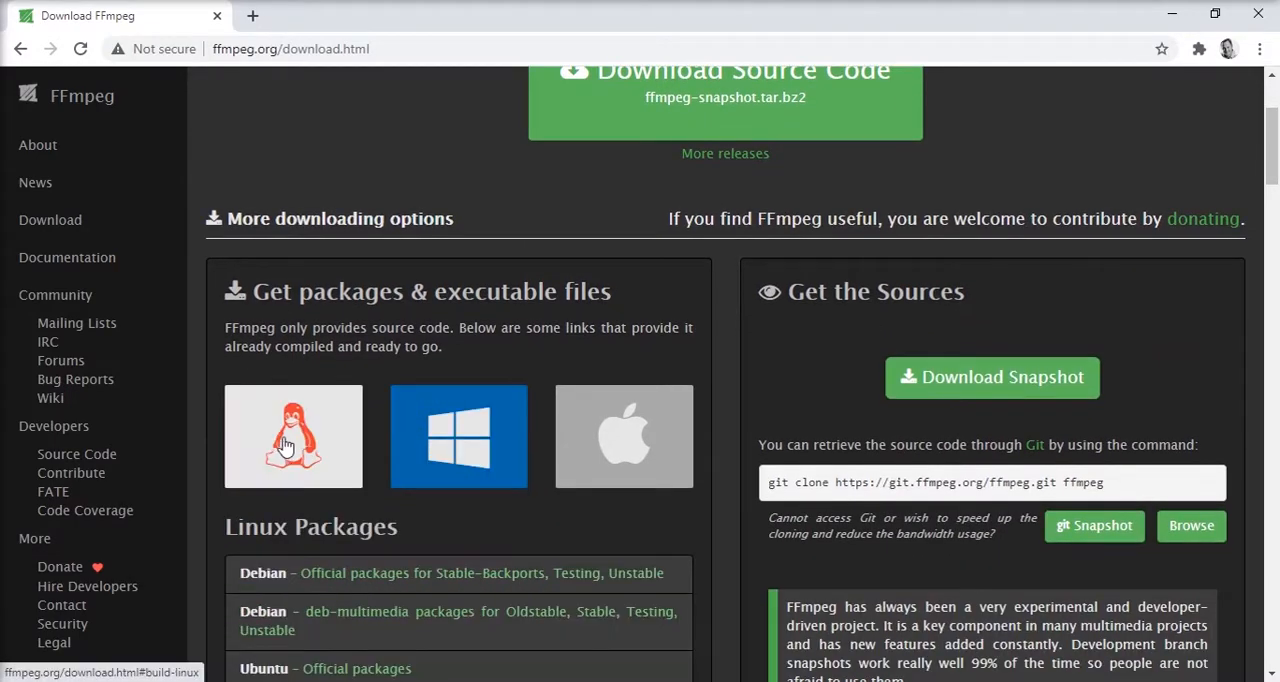
{"action": "left_click", "coordinate": [458, 436]}
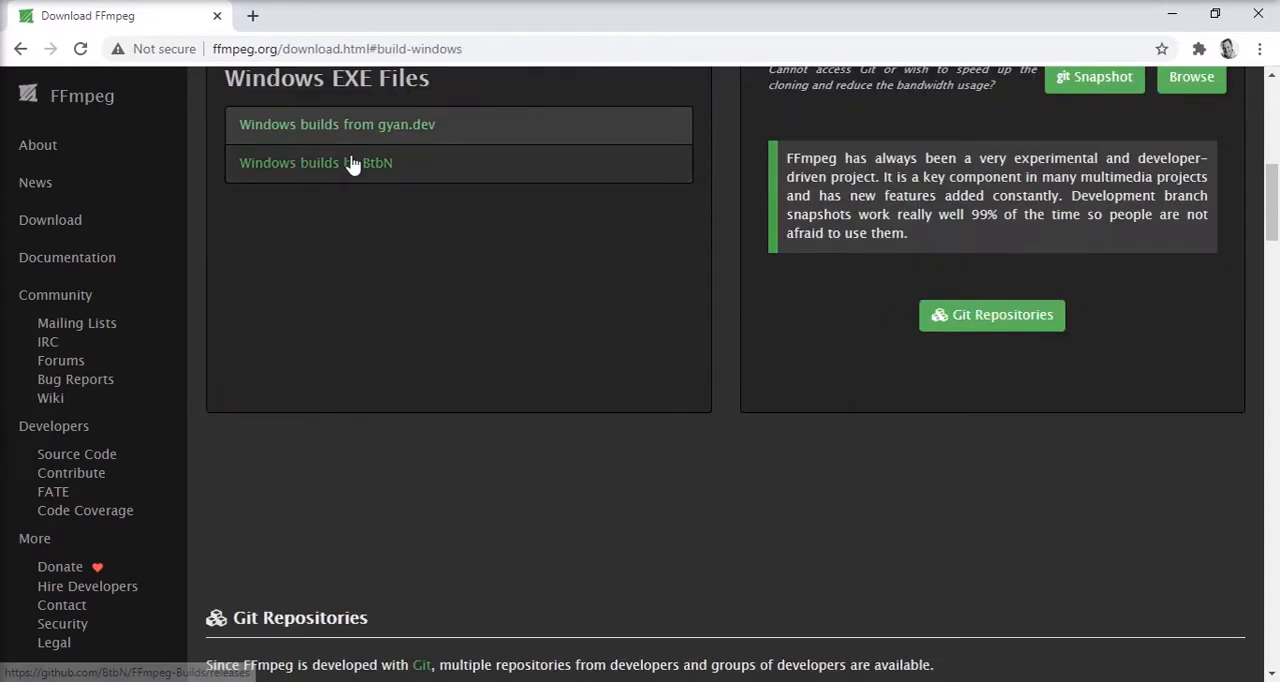
{"action": "mouse_move", "coordinate": [910, 429]}
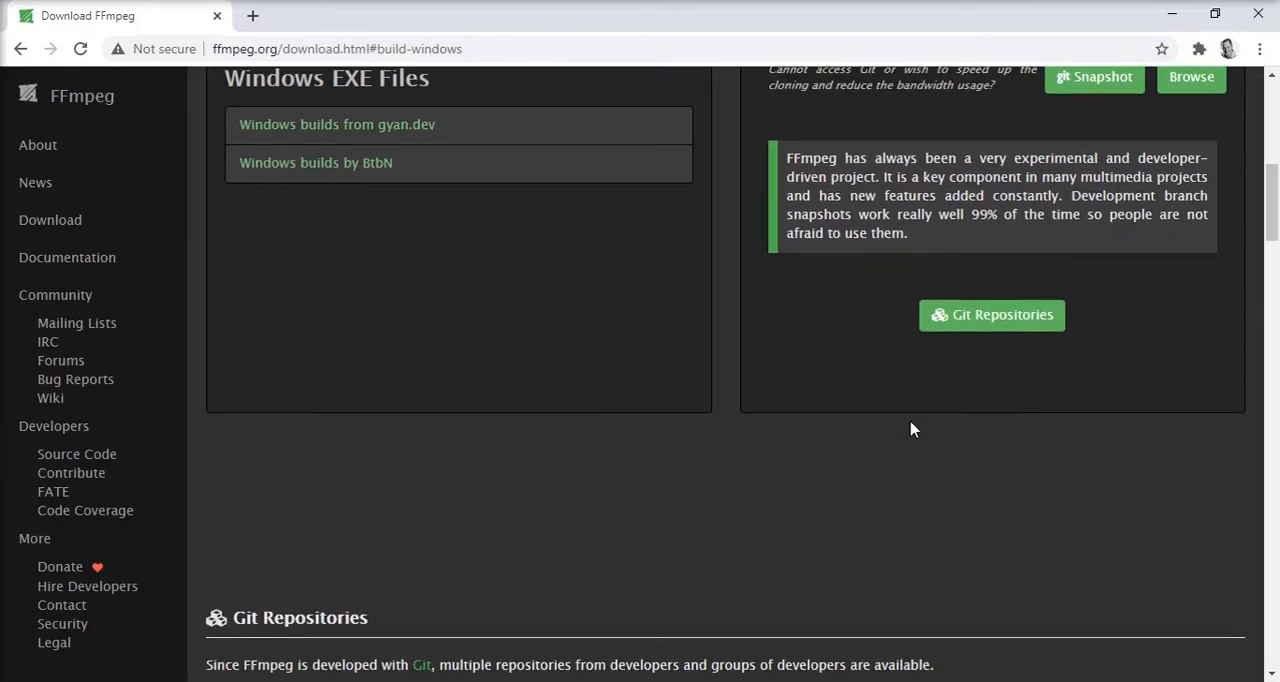
{"action": "scroll", "scroll_direction": "down", "scroll_amount": 3}
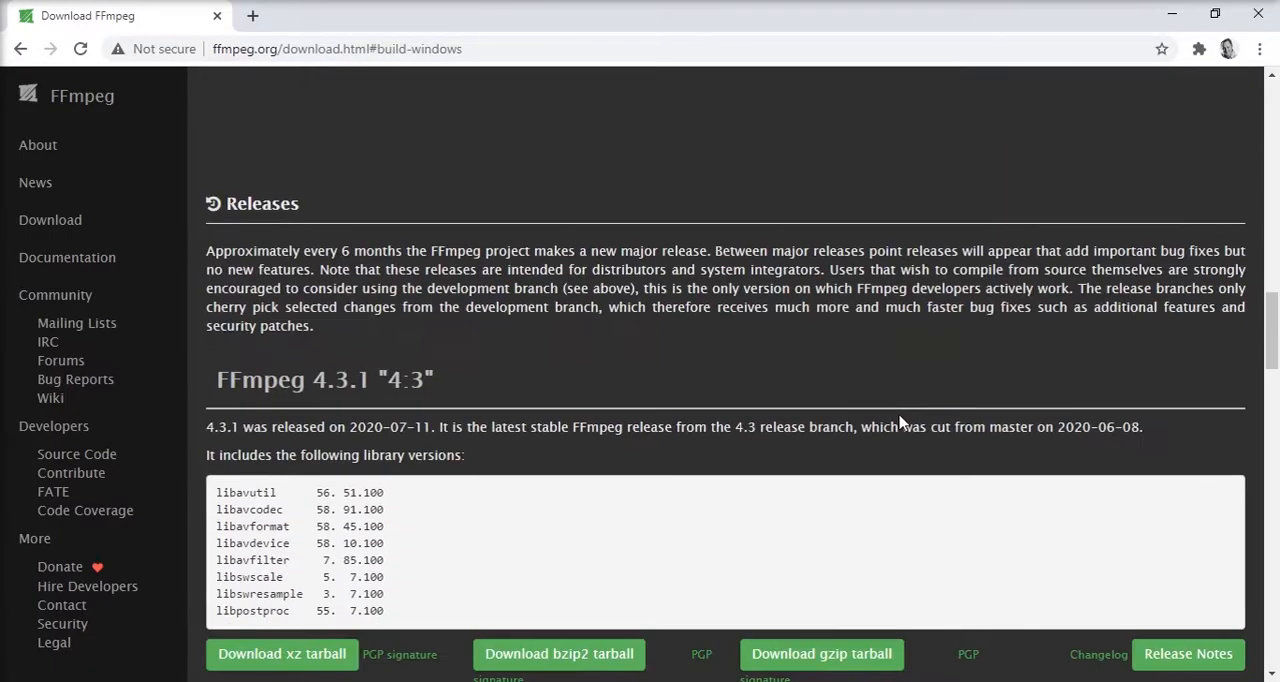
{"action": "scroll", "scroll_direction": "down", "scroll_amount": 3}
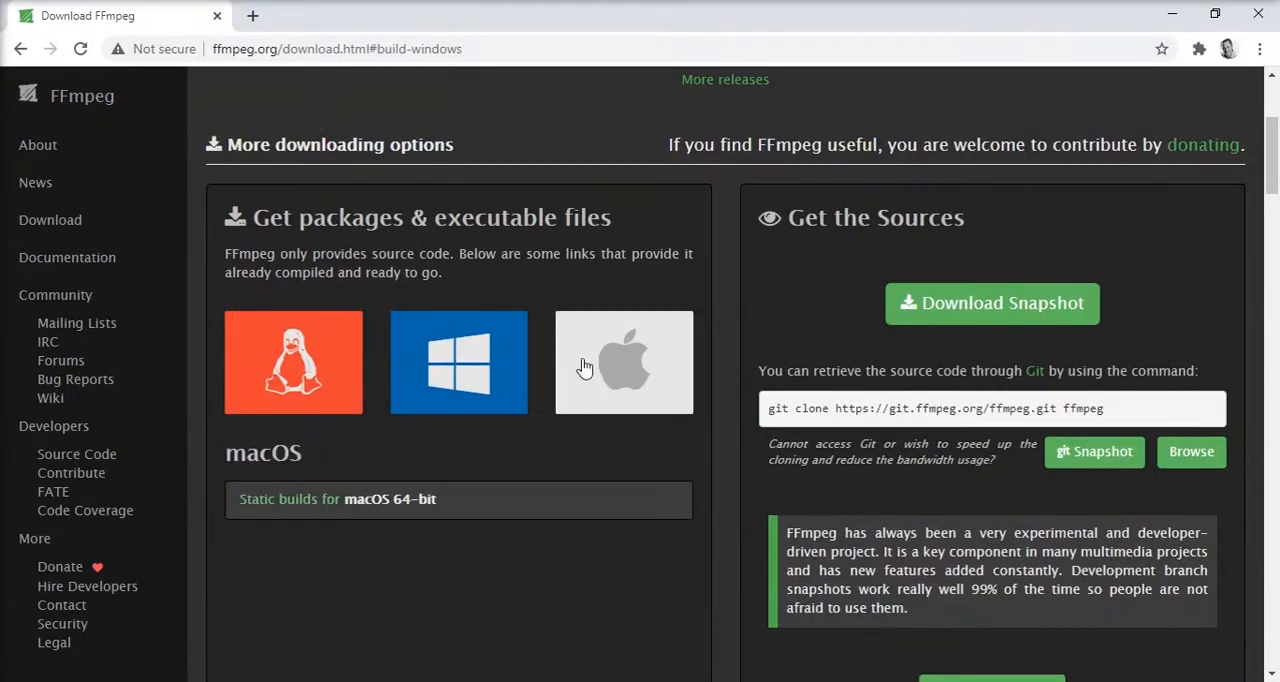
{"action": "left_click", "coordinate": [458, 362]}
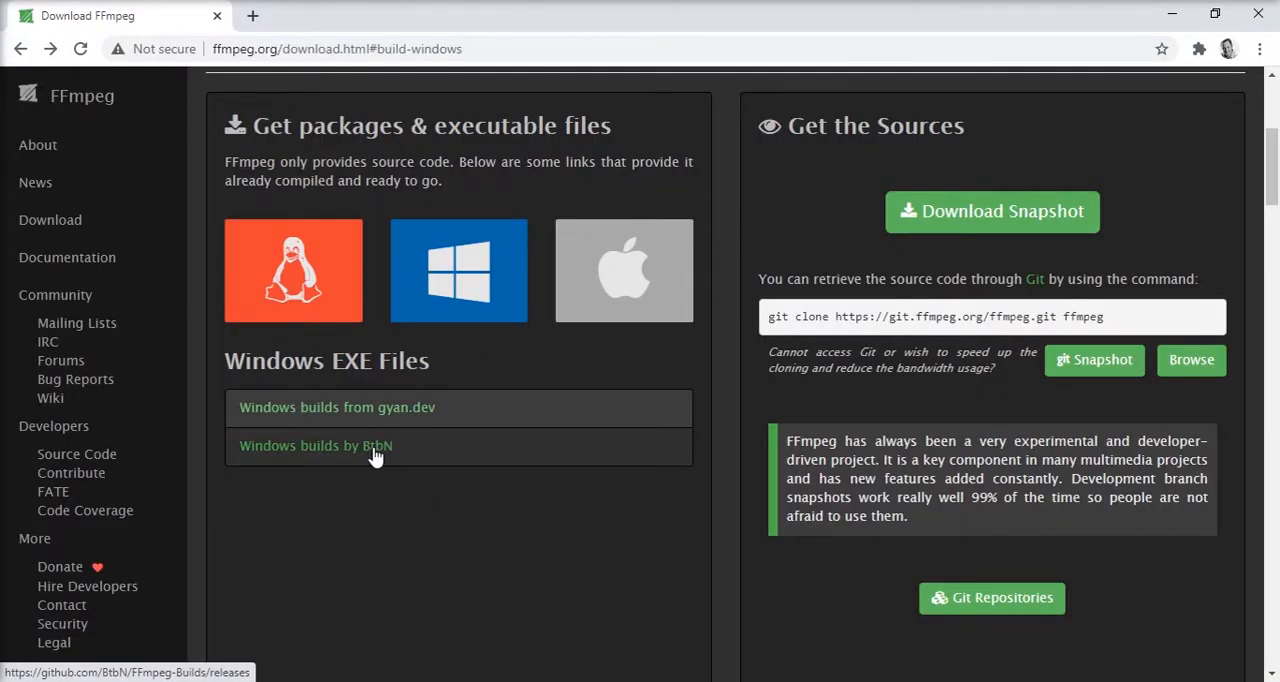
{"action": "left_click", "coordinate": [314, 445]}
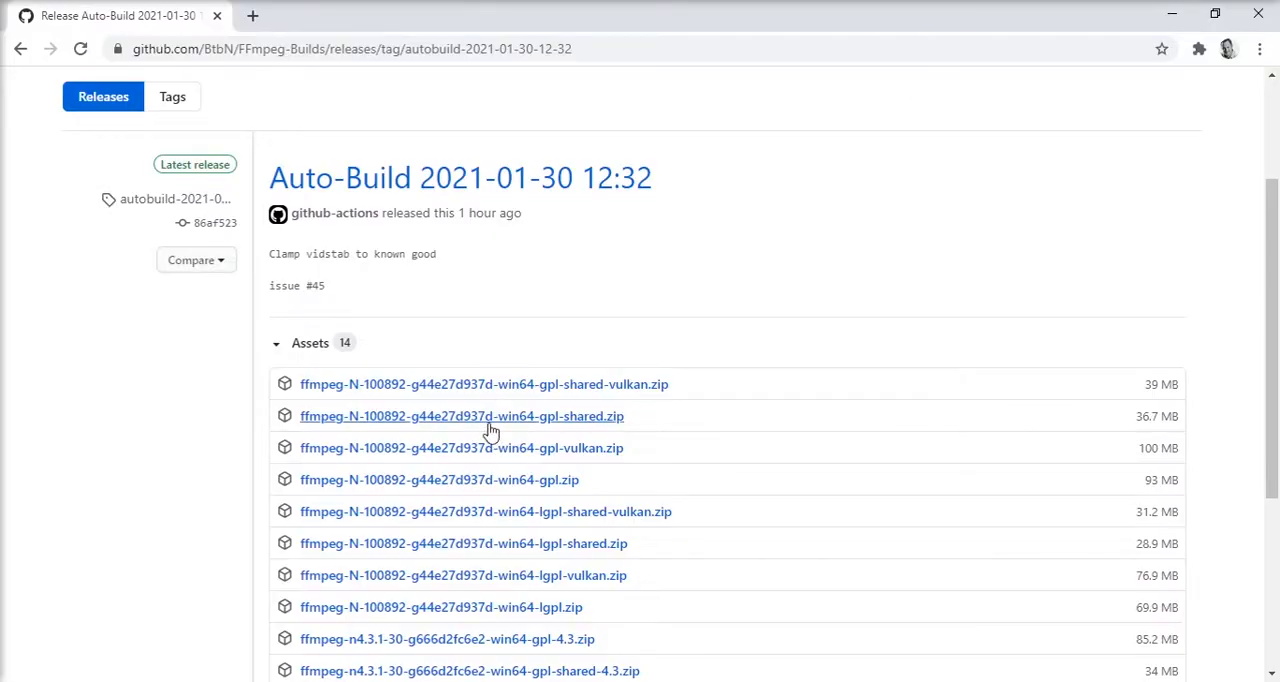
{"action": "left_click", "coordinate": [439, 479]}
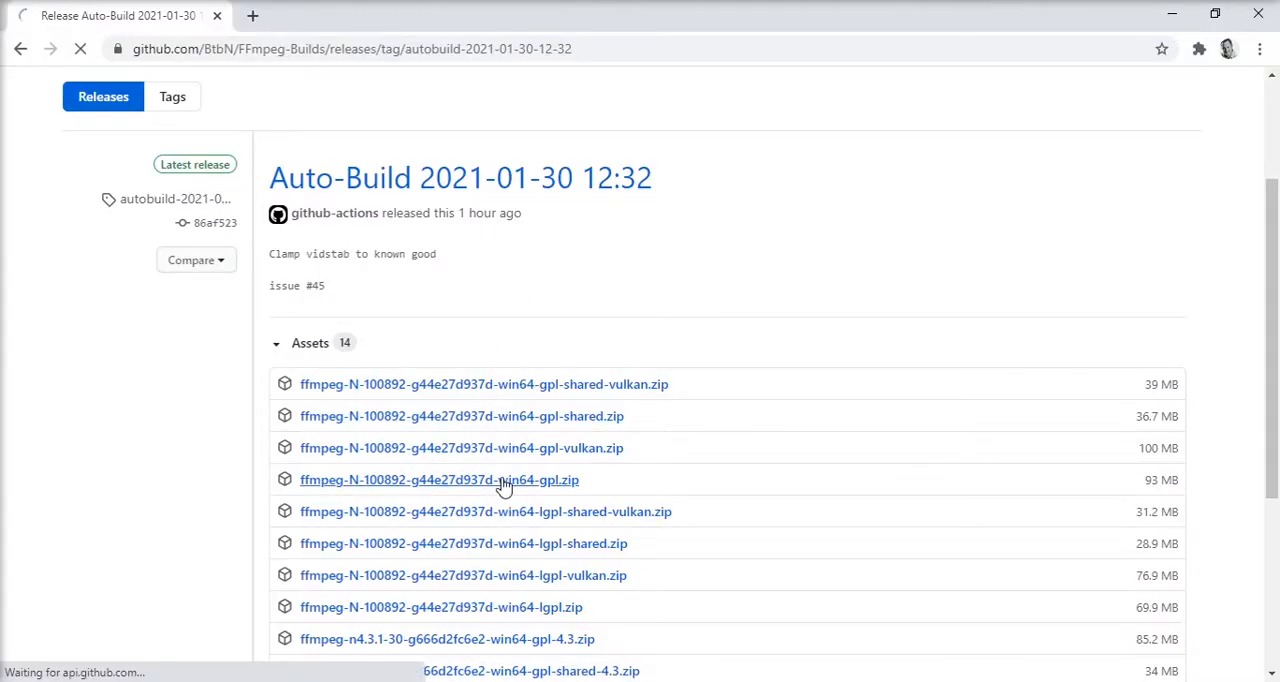
{"action": "left_click", "coordinate": [440, 479]}
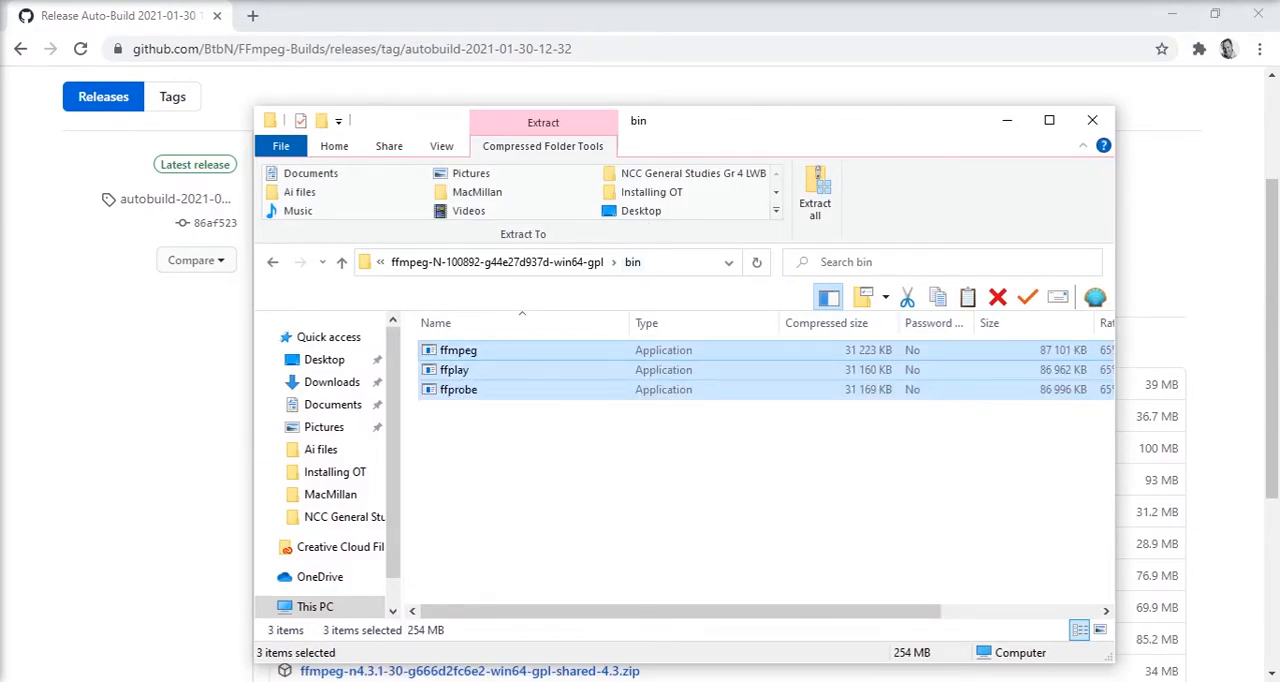
Copy ffmpeg, ffplay and ffprobe into the new C:\OpenToonz stuff\ffmpeg folder
{"action": "left_click", "coordinate": [1049, 120]}
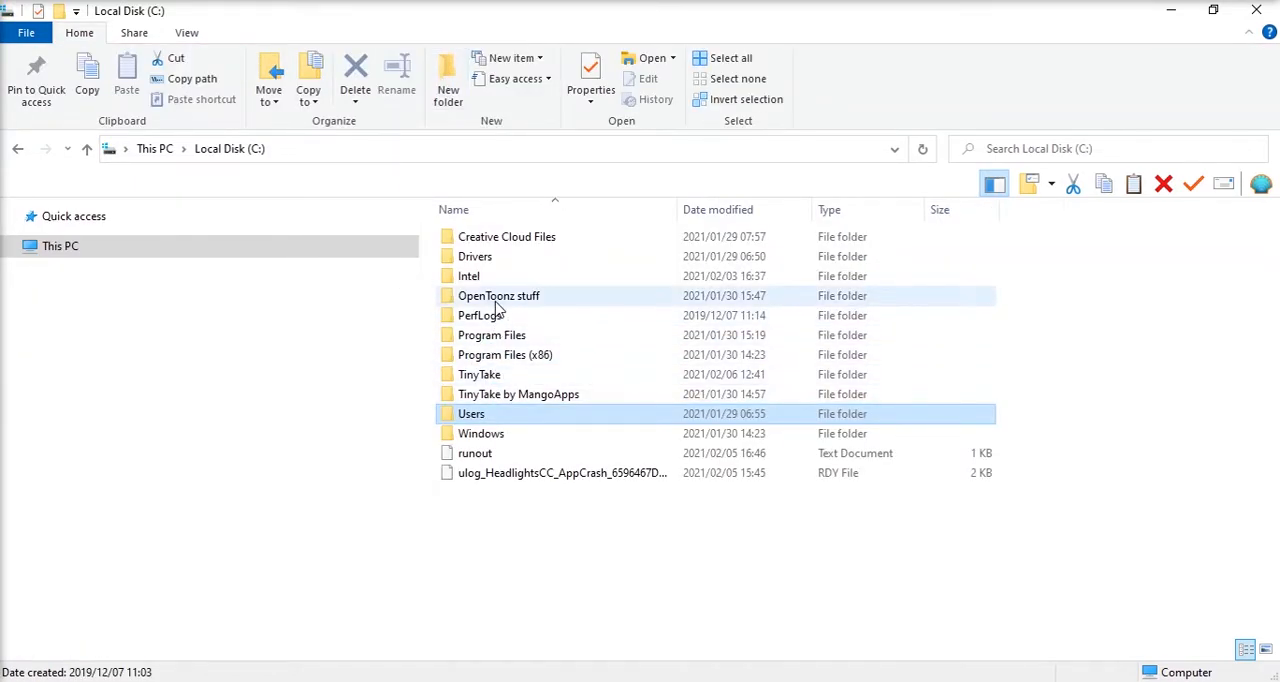
{"action": "double_click", "coordinate": [498, 295]}
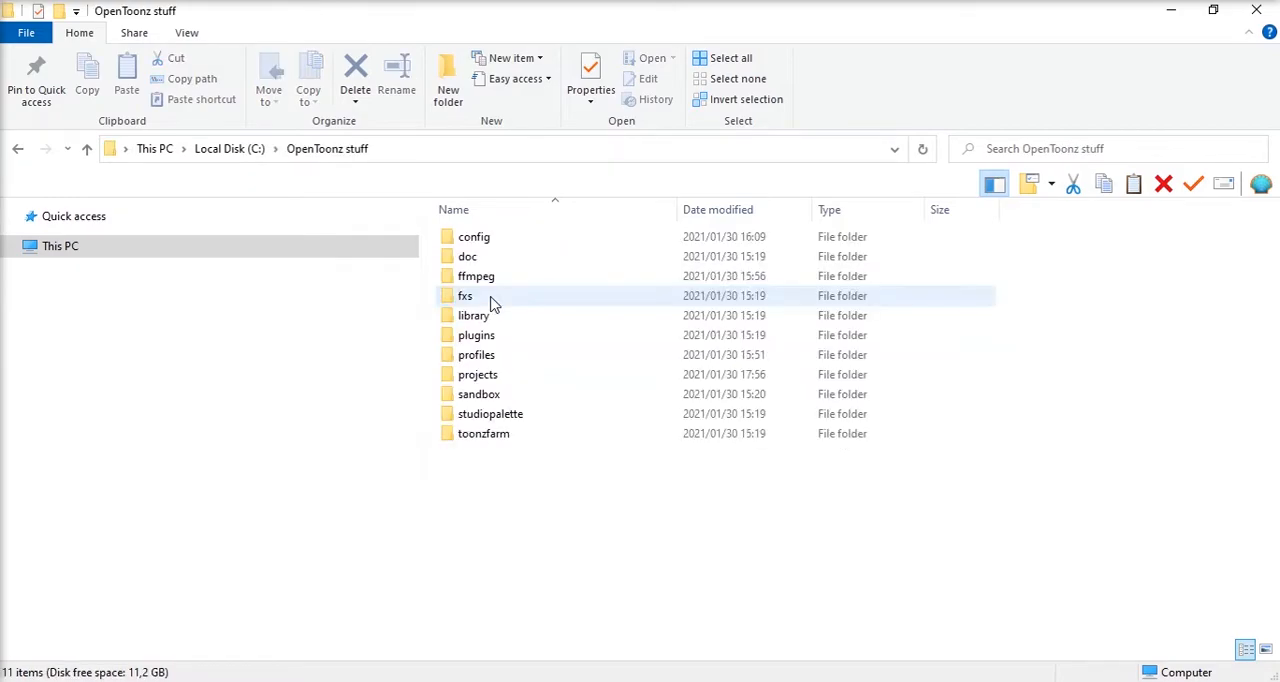
{"action": "double_click", "coordinate": [476, 276]}
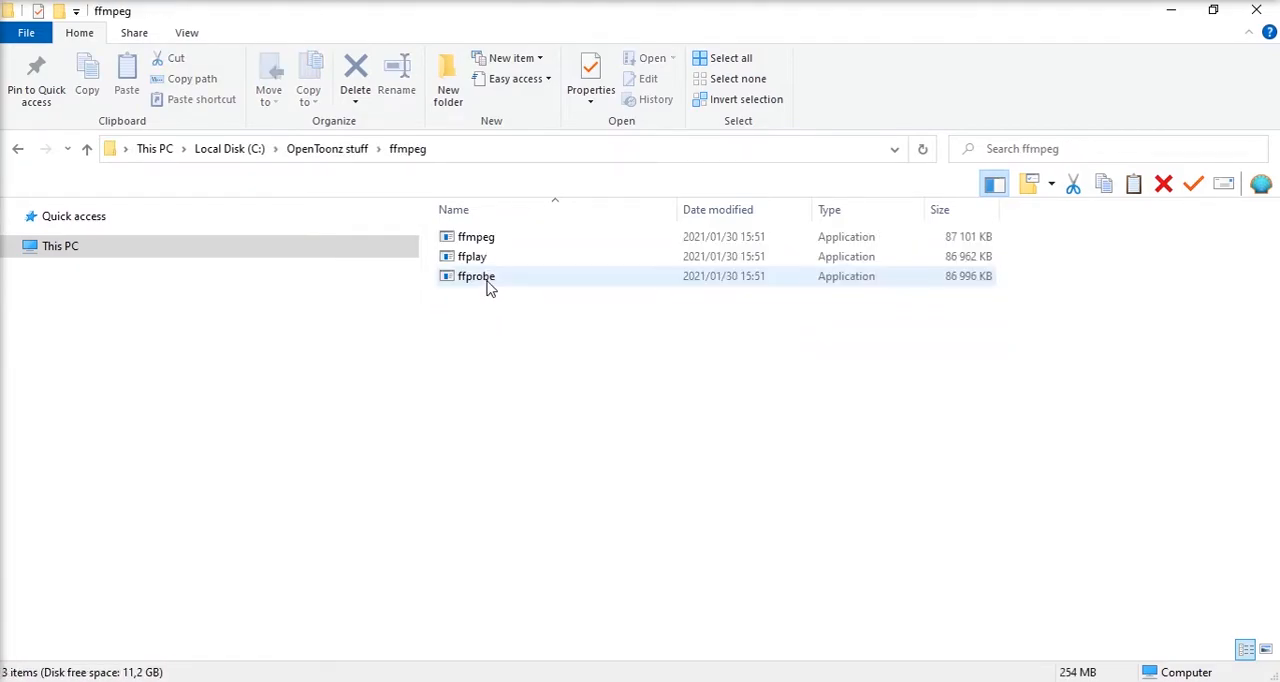
{"action": "mouse_move", "coordinate": [510, 290]}
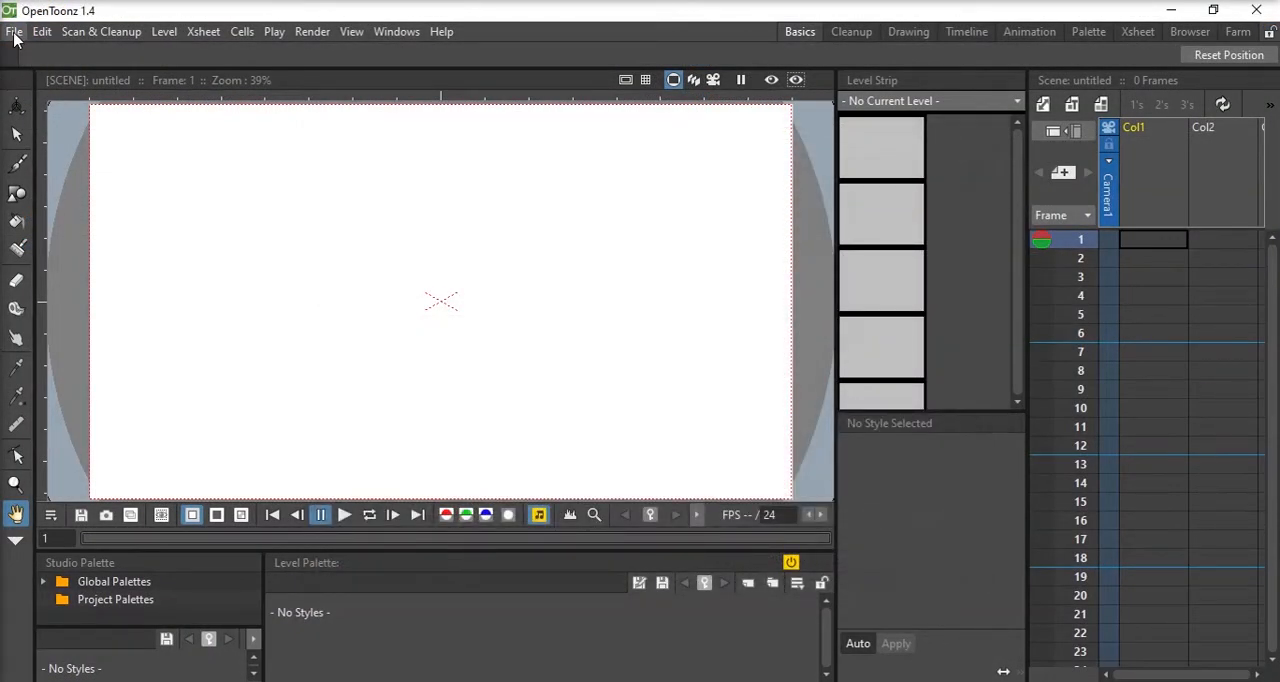
Set the Import/Export FFmpeg path to C:\OpenToonz stuff\ffmpeg in Preferences
{"action": "left_click", "coordinate": [14, 31]}
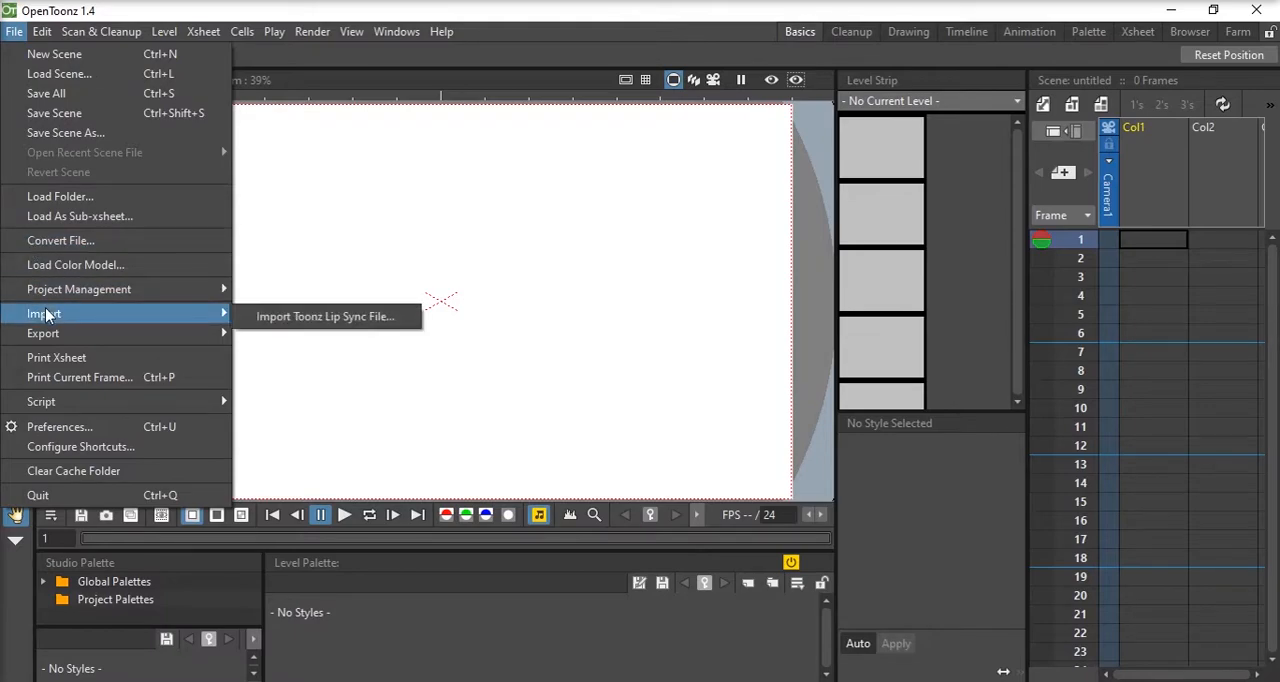
{"action": "left_click", "coordinate": [59, 427]}
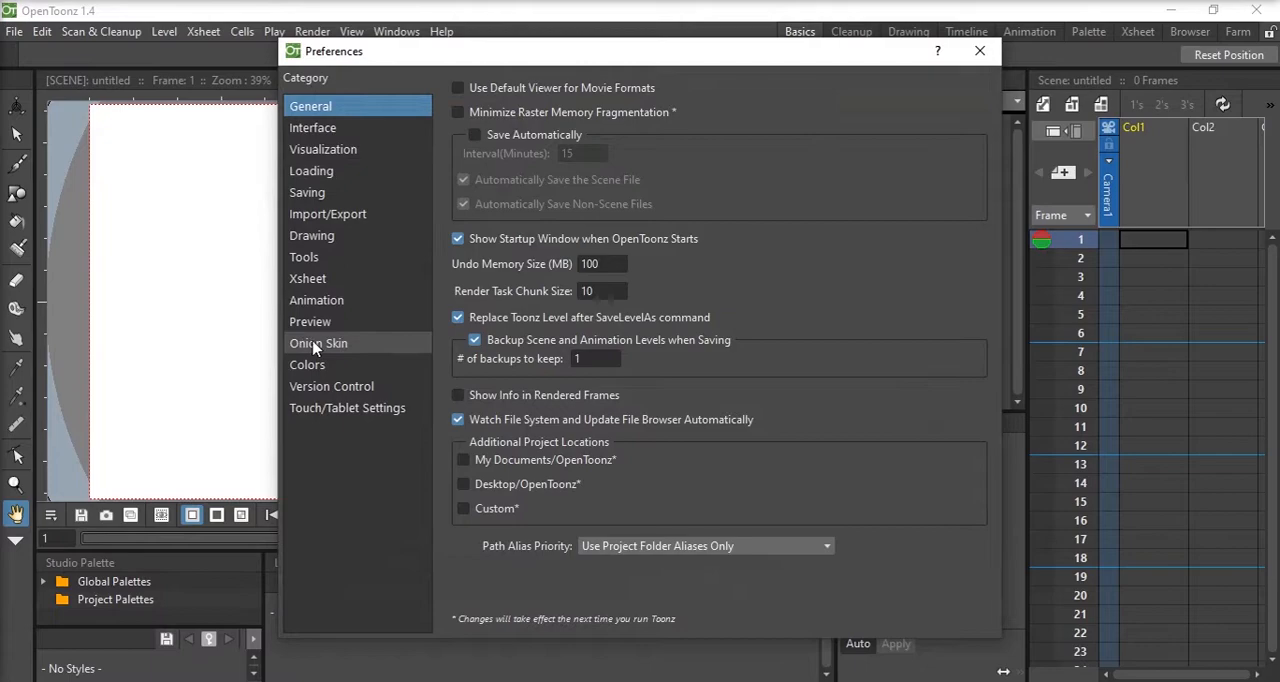
{"action": "left_click", "coordinate": [327, 213]}
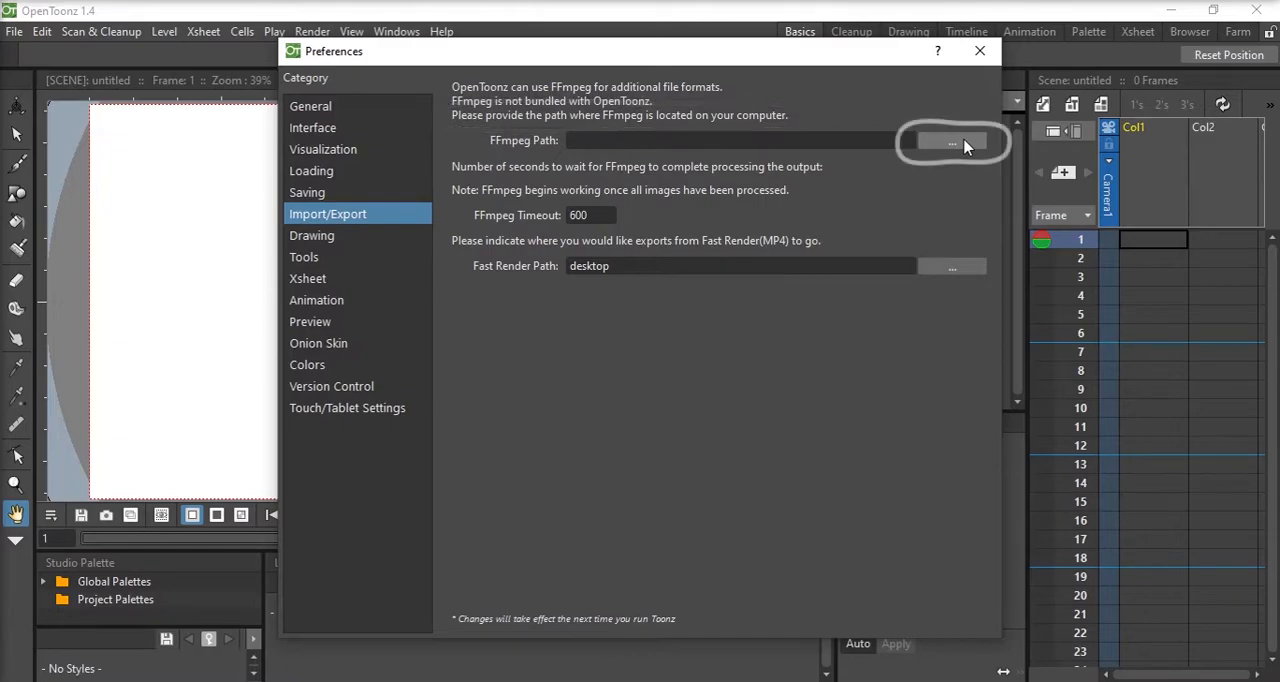
{"action": "left_click", "coordinate": [951, 140]}
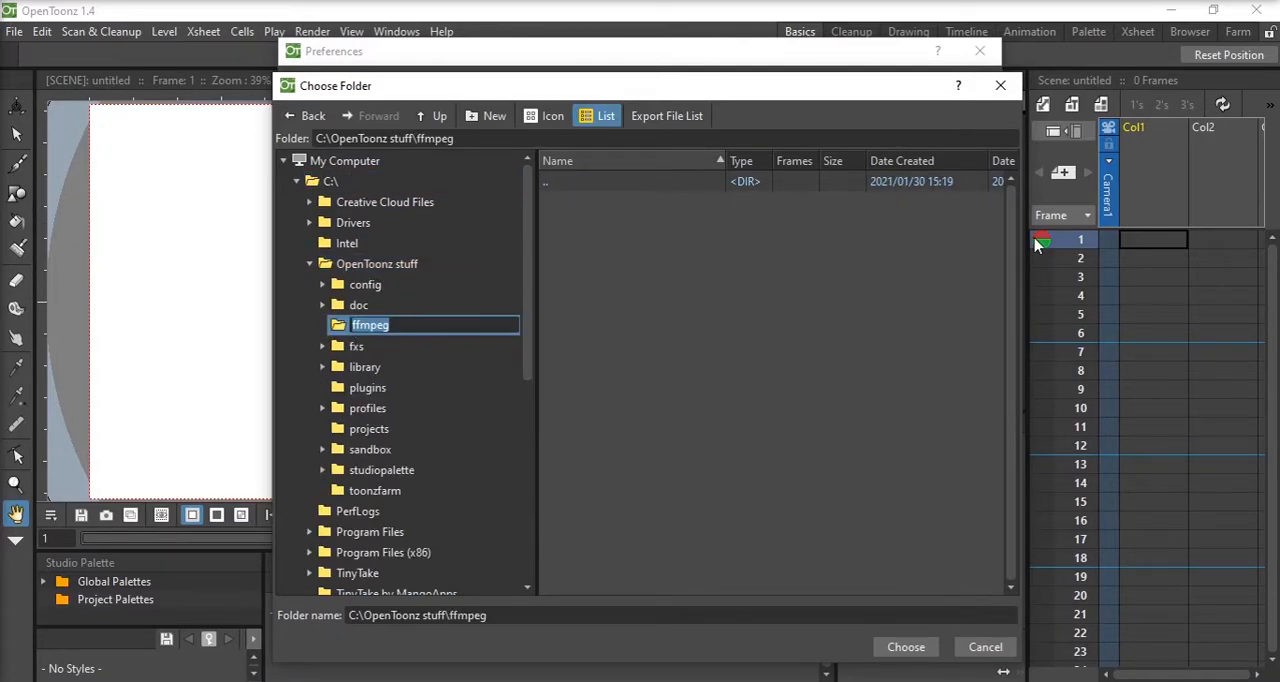
{"action": "left_click", "coordinate": [438, 115]}
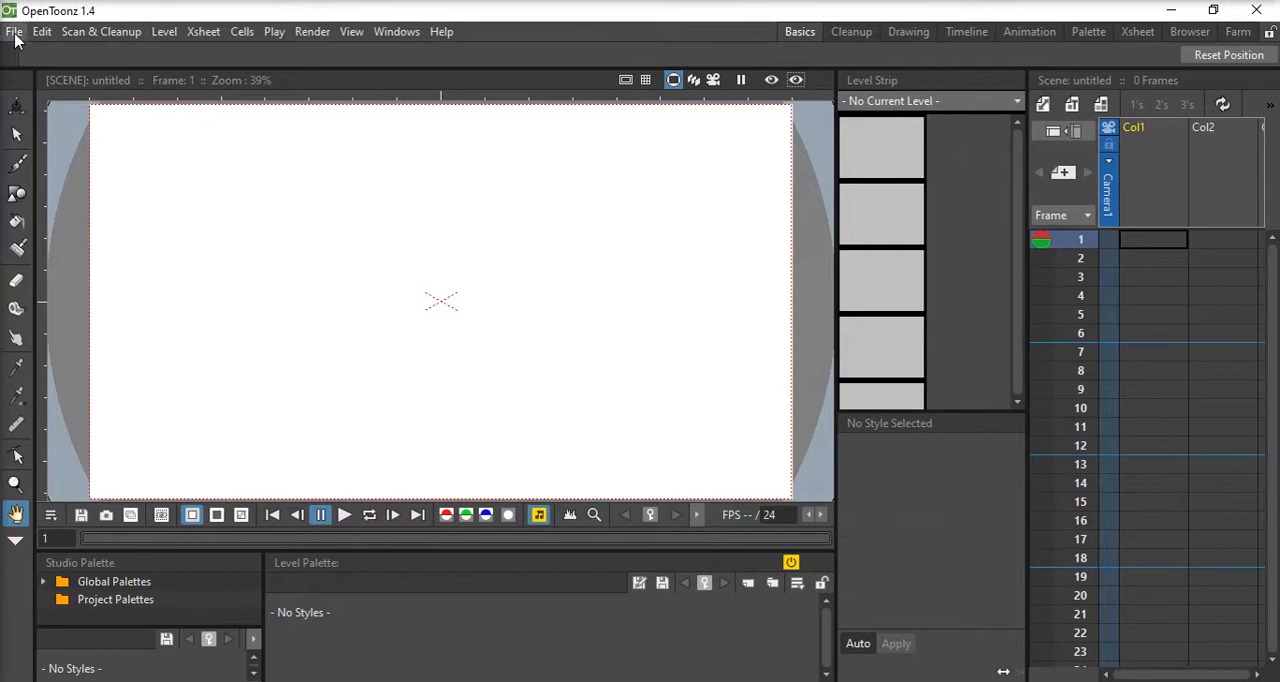
Reopen Preferences to confirm the FFmpeg path, then close the window
{"action": "left_click", "coordinate": [14, 31]}
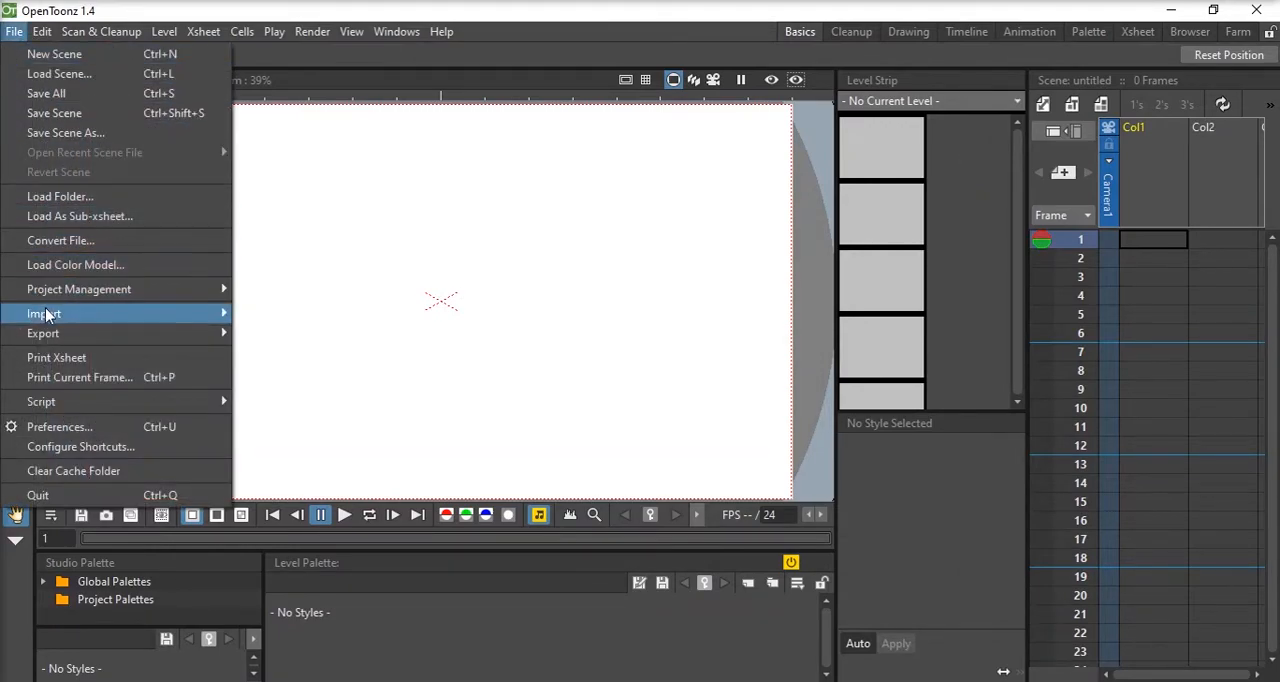
{"action": "left_click", "coordinate": [59, 426]}
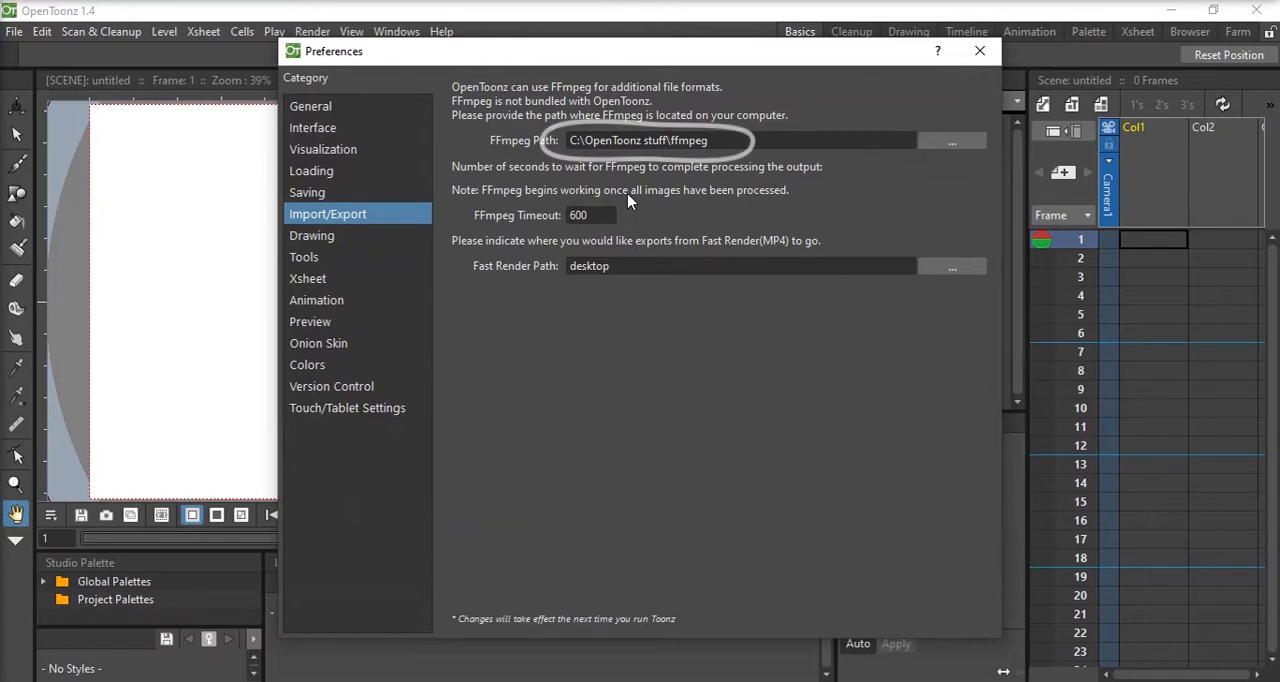
{"action": "mouse_move", "coordinate": [836, 483]}
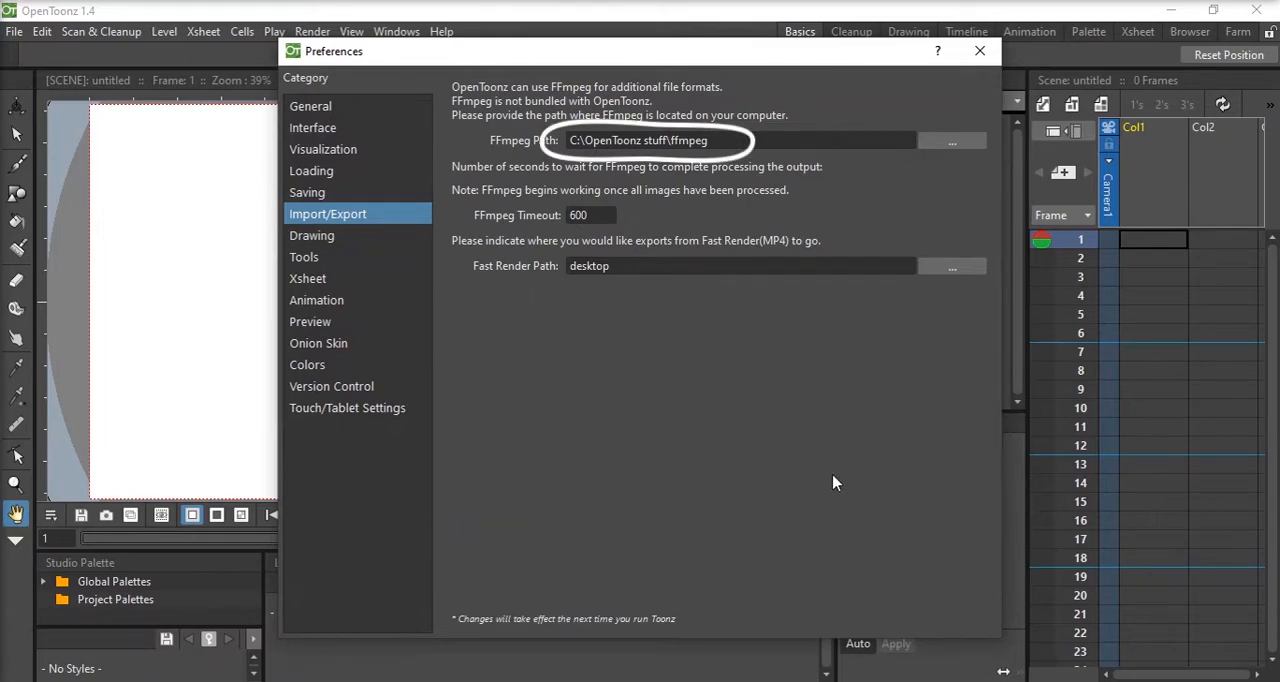
{"action": "mouse_move", "coordinate": [800, 566]}
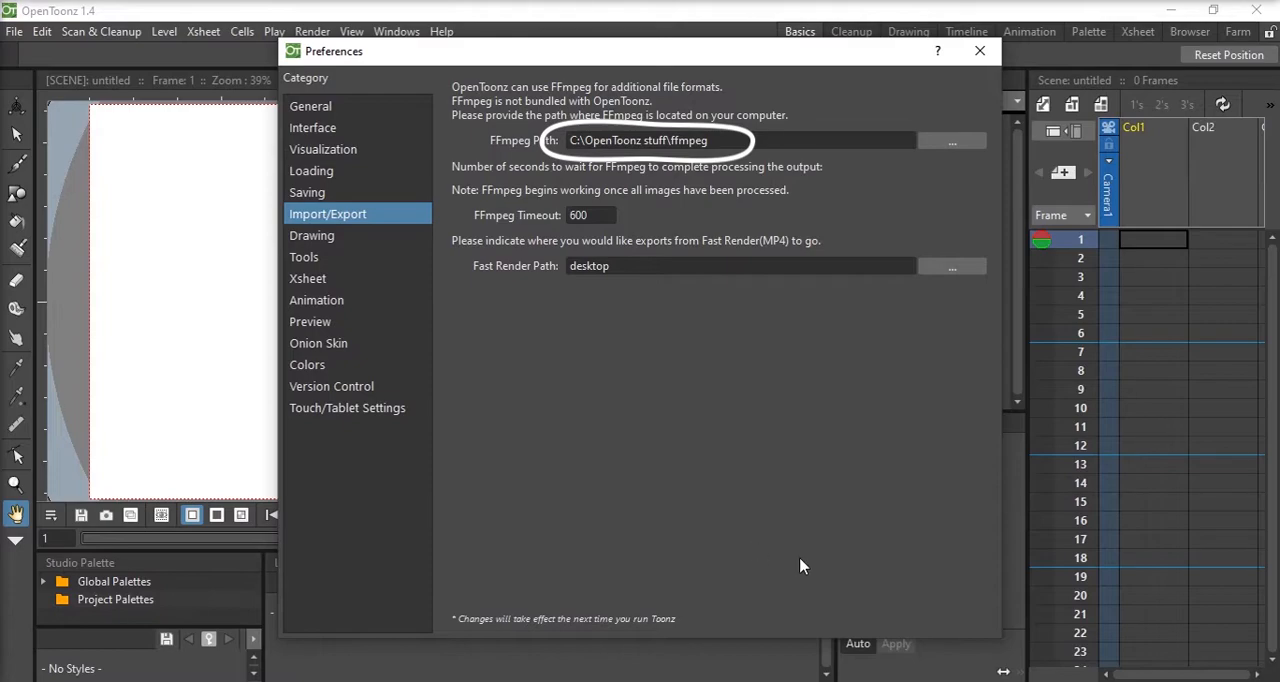
{"action": "mouse_move", "coordinate": [982, 72]}
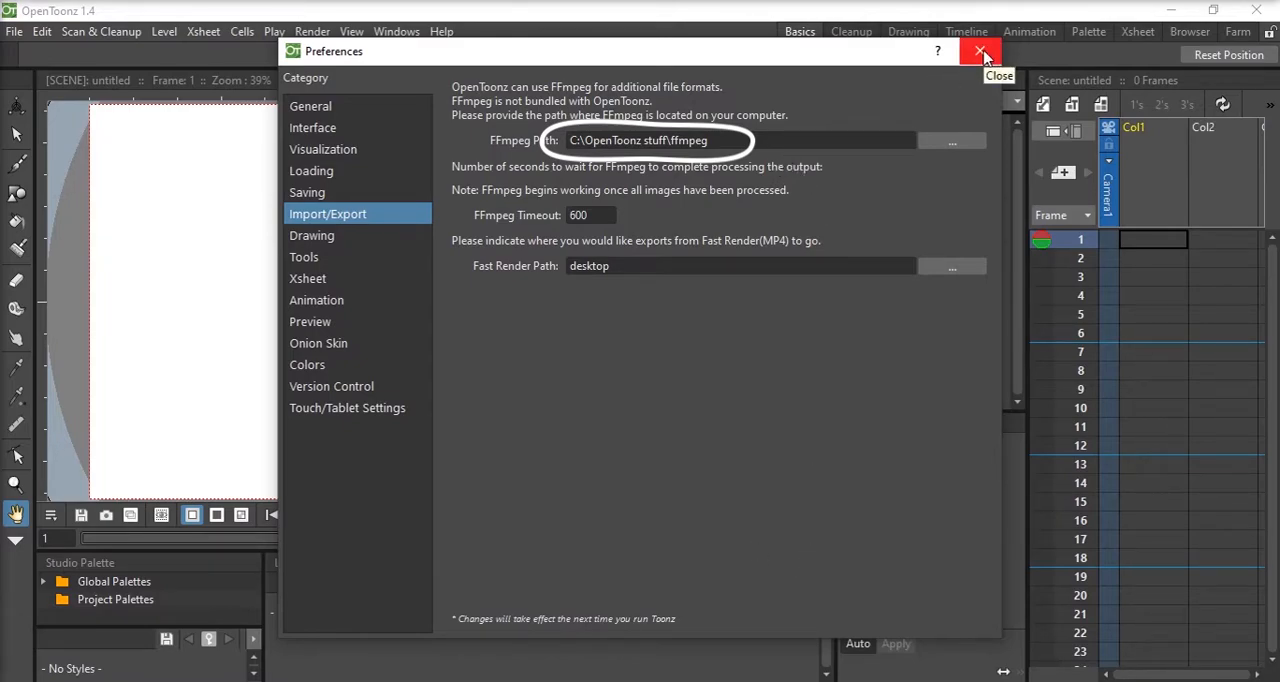
{"action": "left_click", "coordinate": [981, 51]}
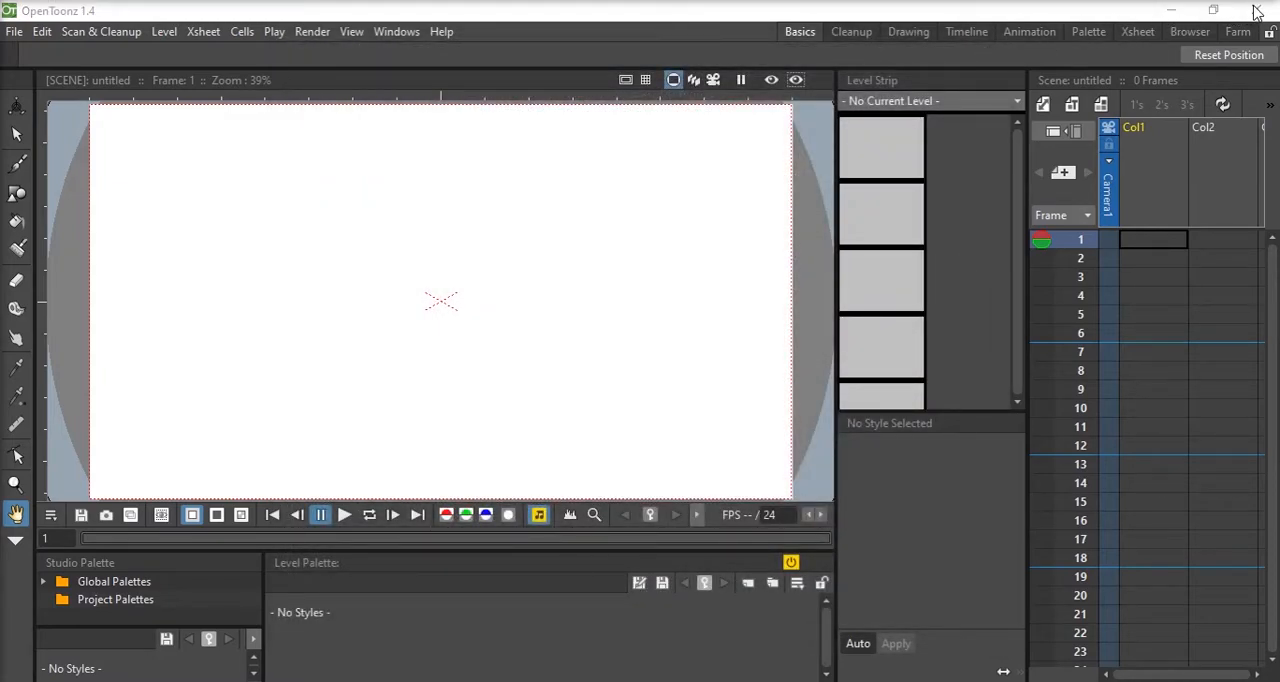
Confirm the Output Settings format list includes gif and mp4, then open Load Scene
{"action": "left_click", "coordinate": [684, 475]}
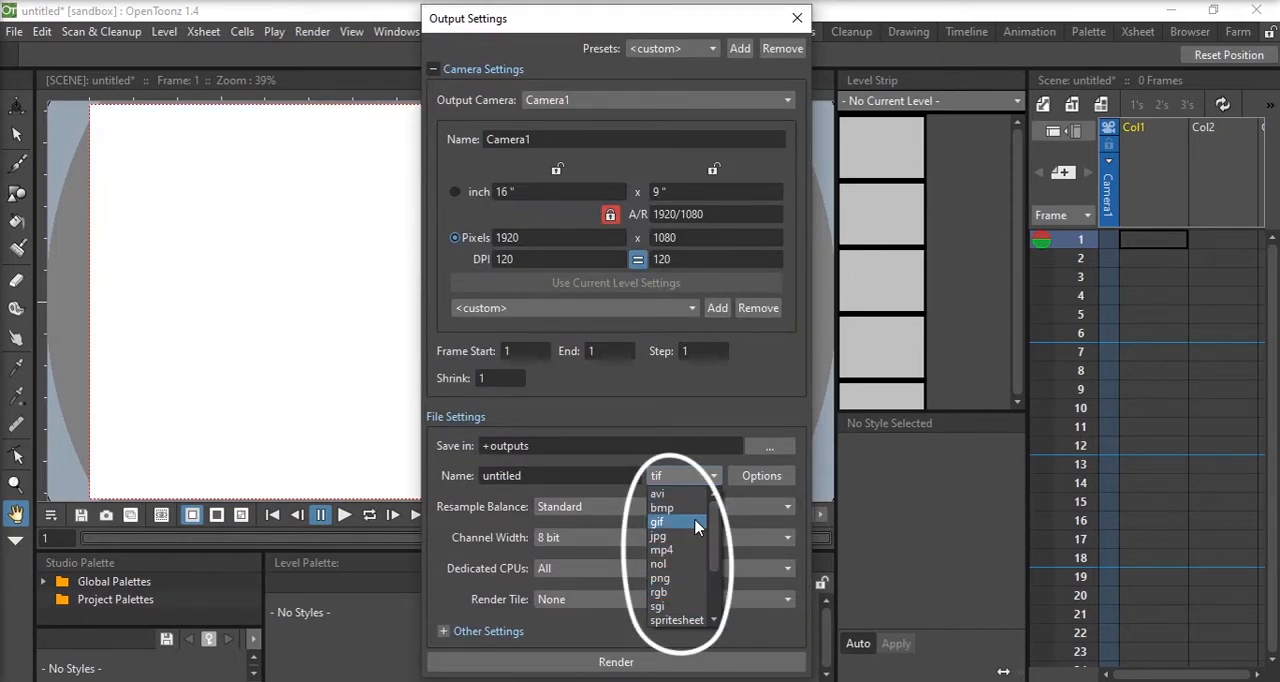
{"action": "left_click", "coordinate": [797, 18]}
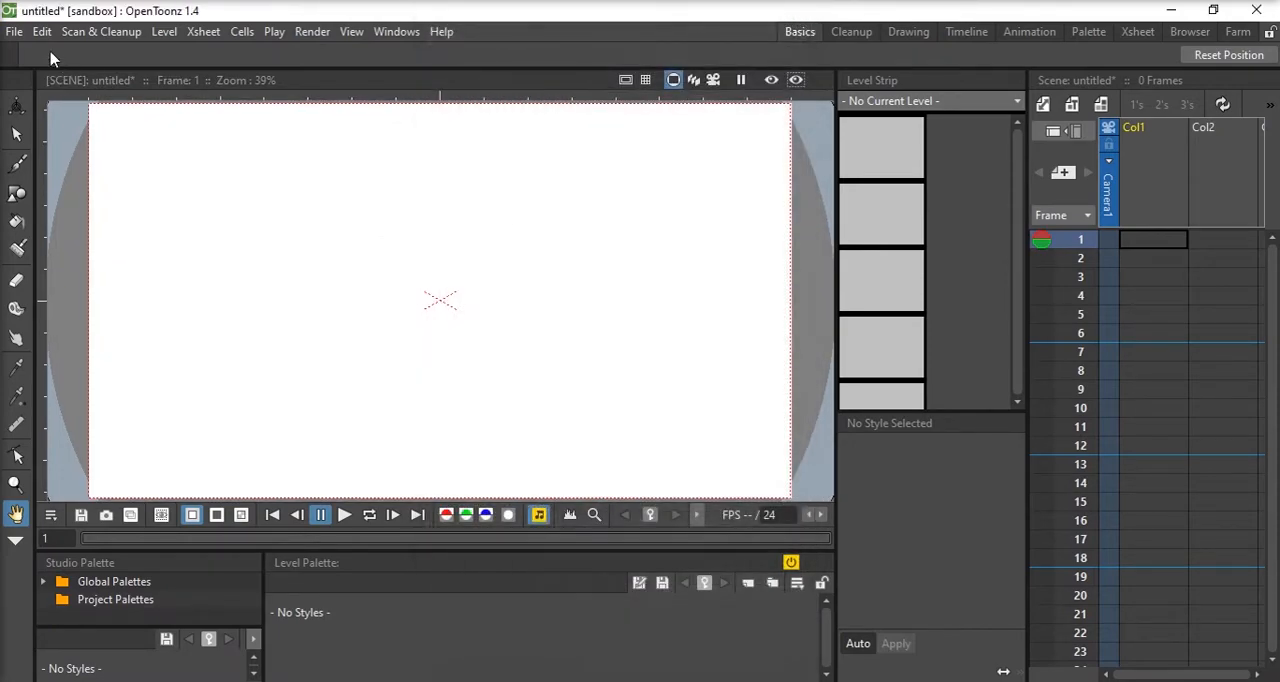
{"action": "left_click", "coordinate": [14, 31]}
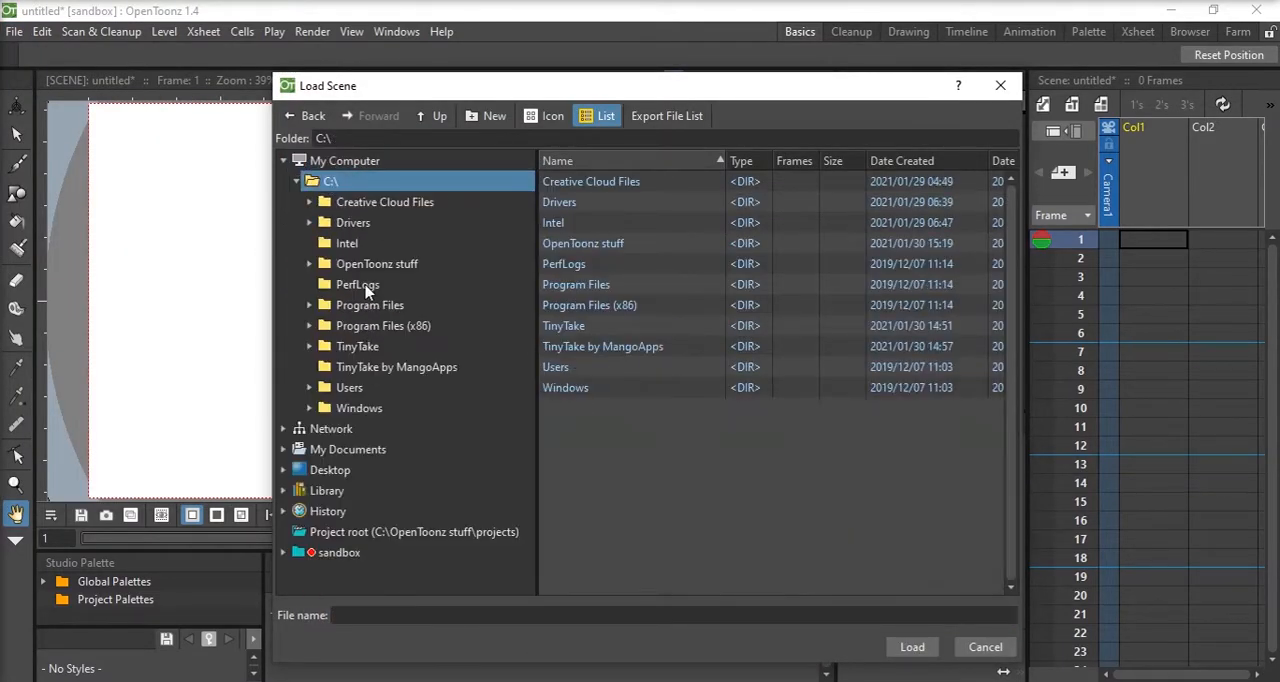
Play the rendered Birds - flying cycle 14 MP4 from C:\OpenToonz stuff\sandbox\outputs
{"action": "left_click", "coordinate": [911, 646]}
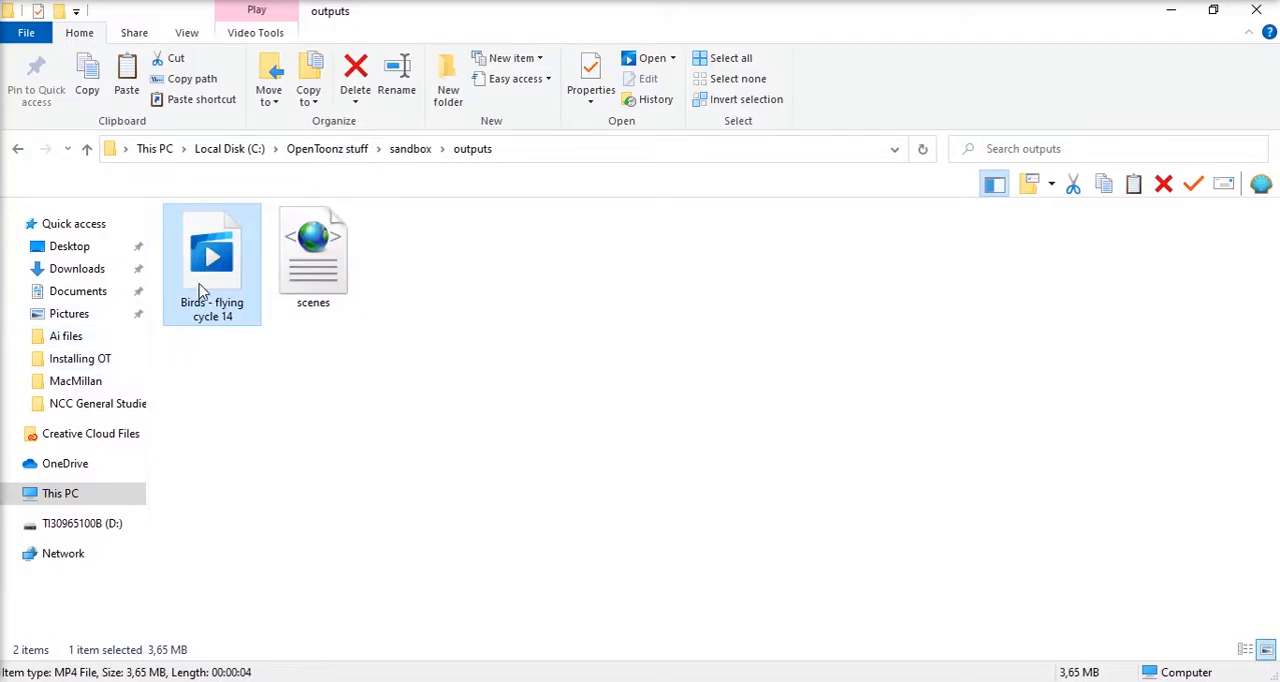
{"action": "double_click", "coordinate": [211, 256]}
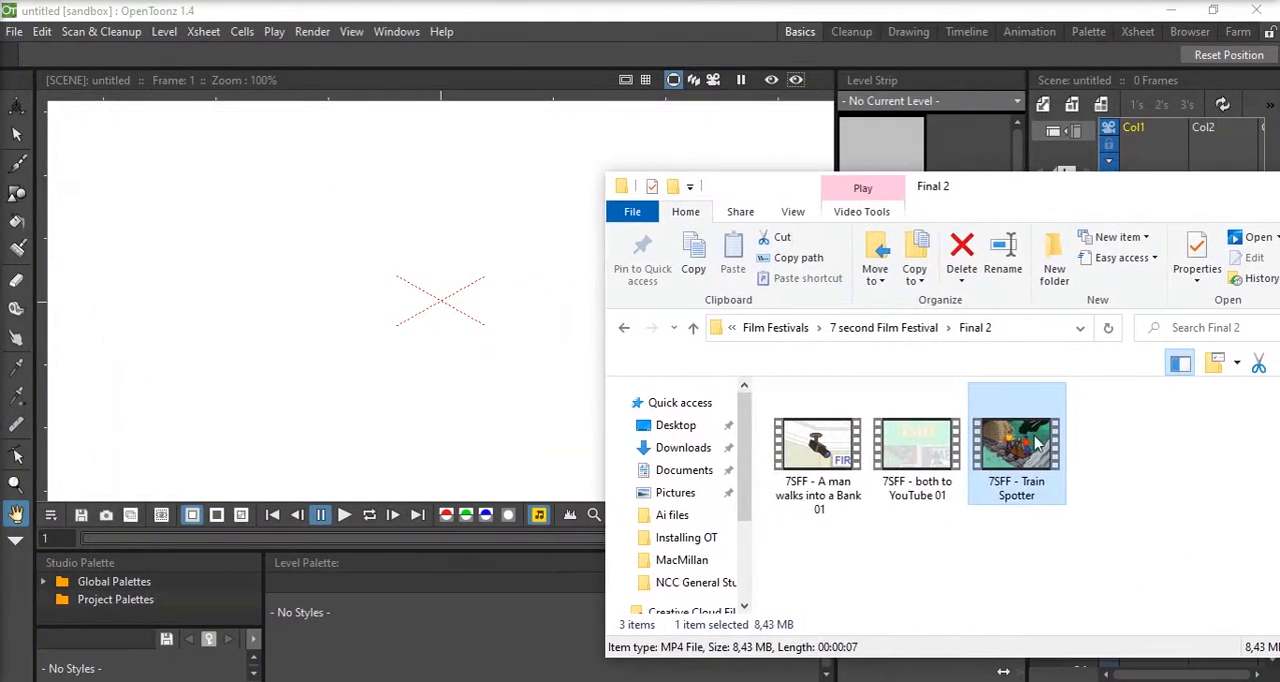
Import the 7SFF - Train Spotter MP4 into Col1 and play the 168-frame level
{"action": "double_click", "coordinate": [1016, 442]}
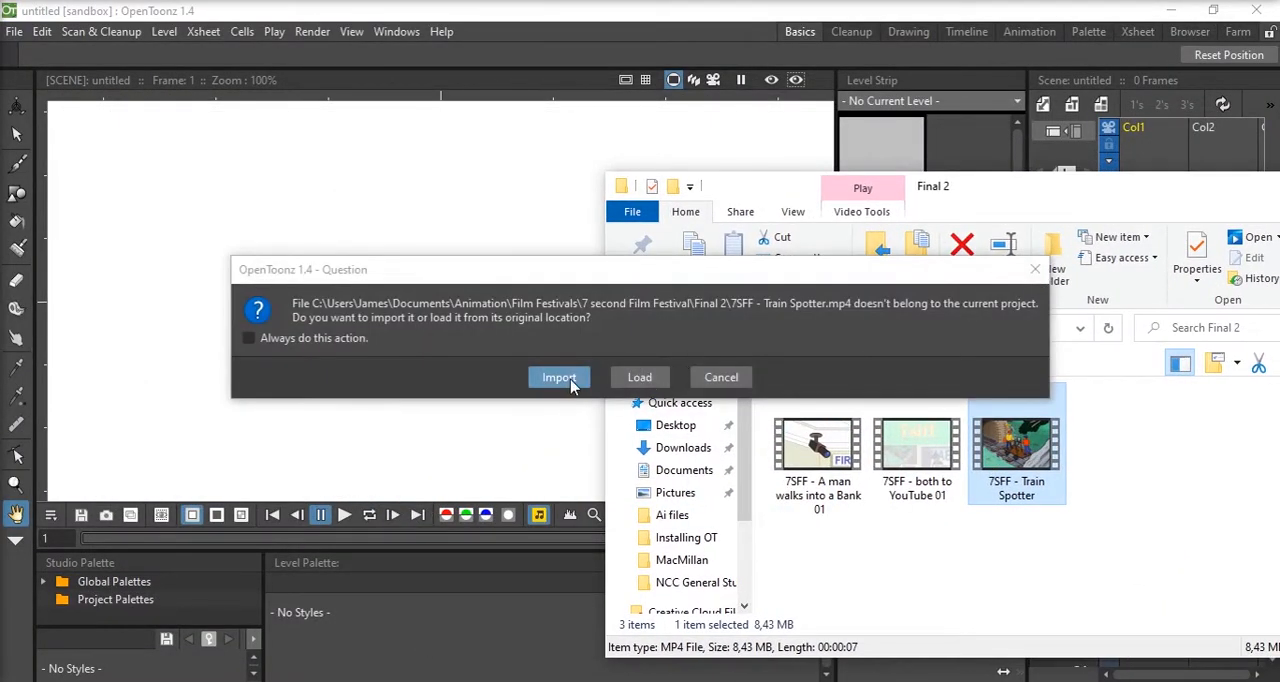
{"action": "left_click", "coordinate": [559, 377]}
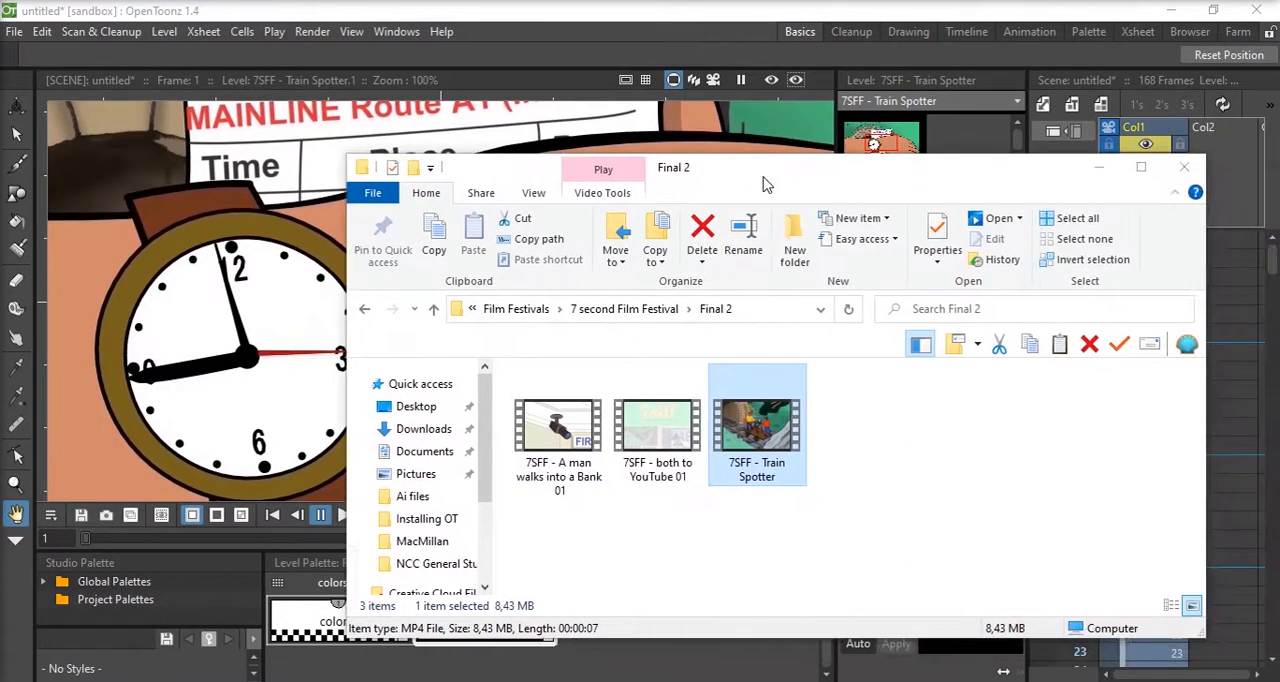
{"action": "left_click", "coordinate": [1184, 167]}
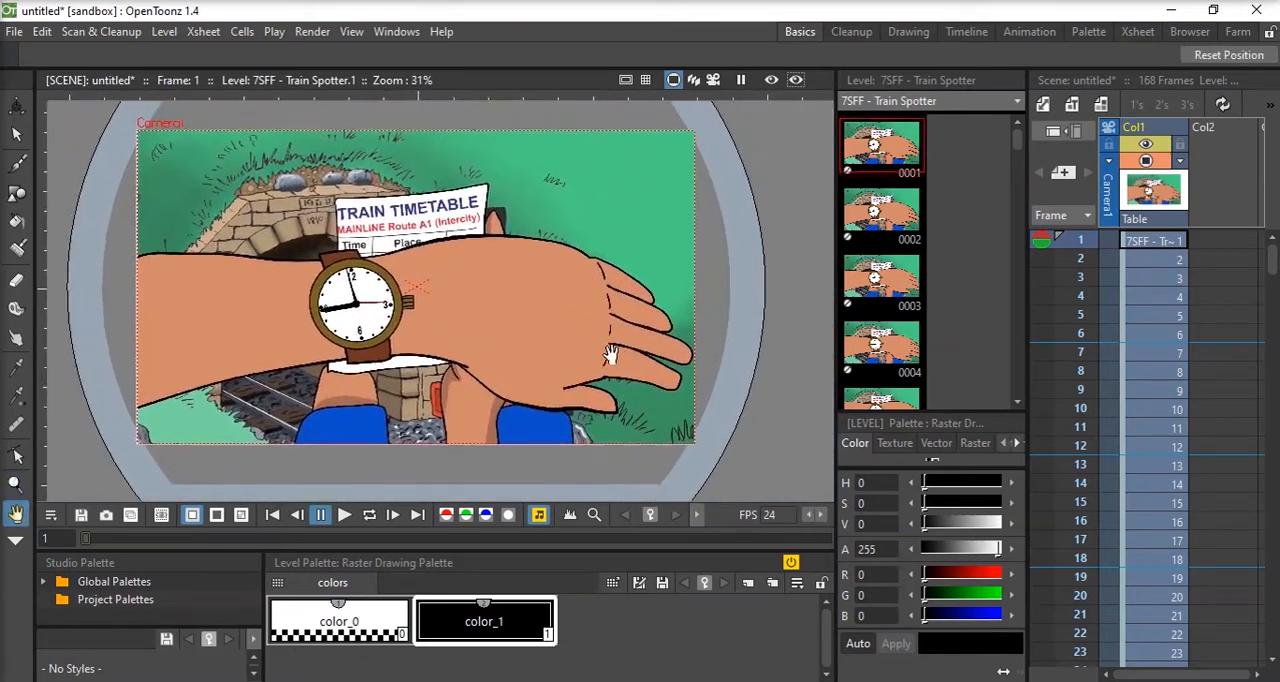
{"action": "left_click", "coordinate": [344, 514]}
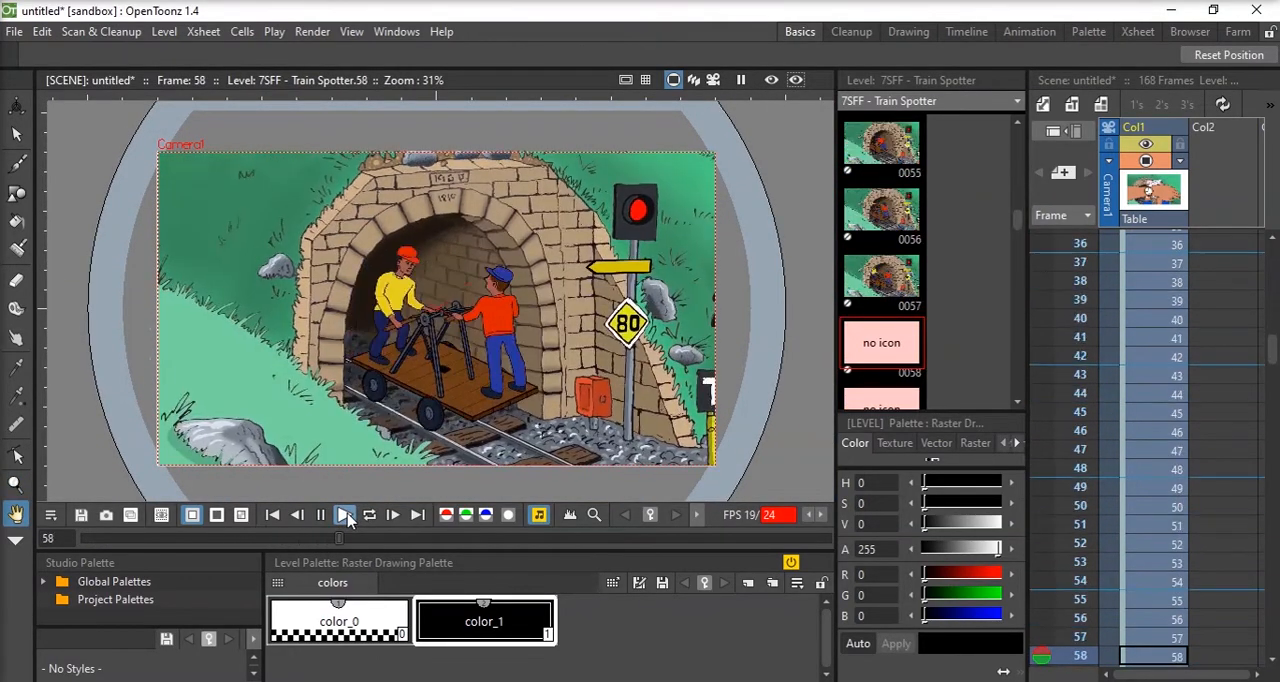
{"action": "left_click", "coordinate": [344, 514]}
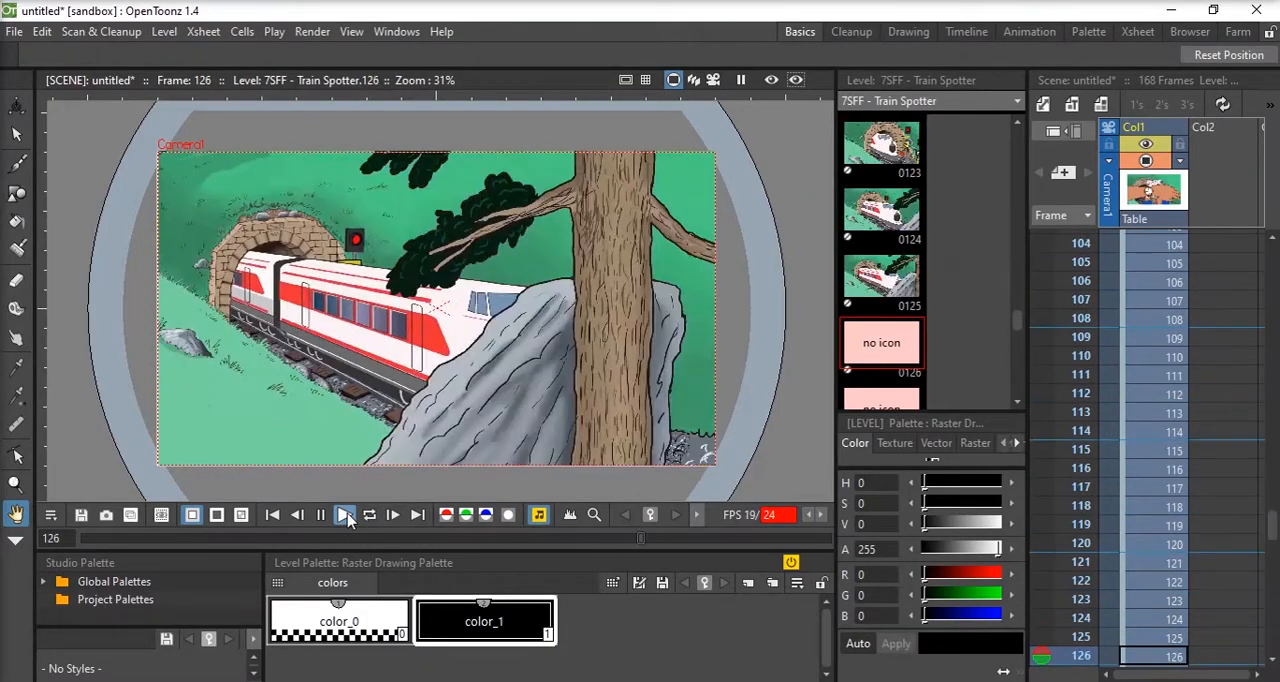
{"action": "left_click", "coordinate": [345, 514]}
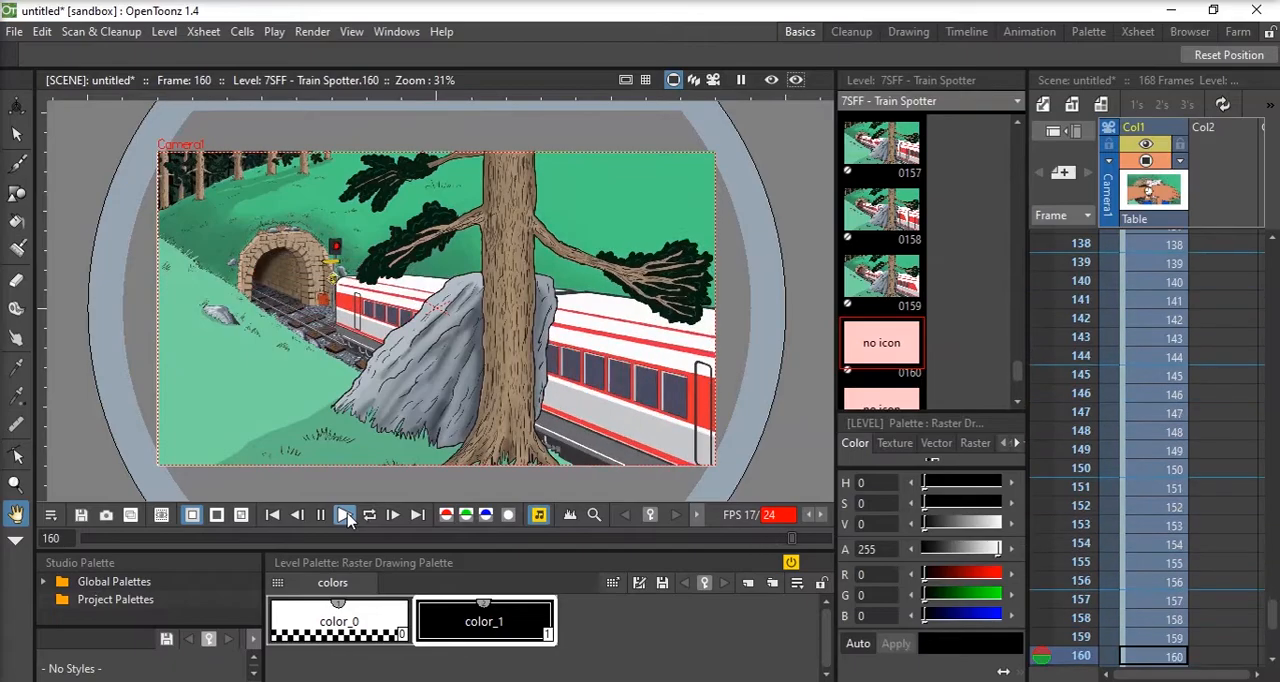
{"action": "left_click", "coordinate": [344, 514]}
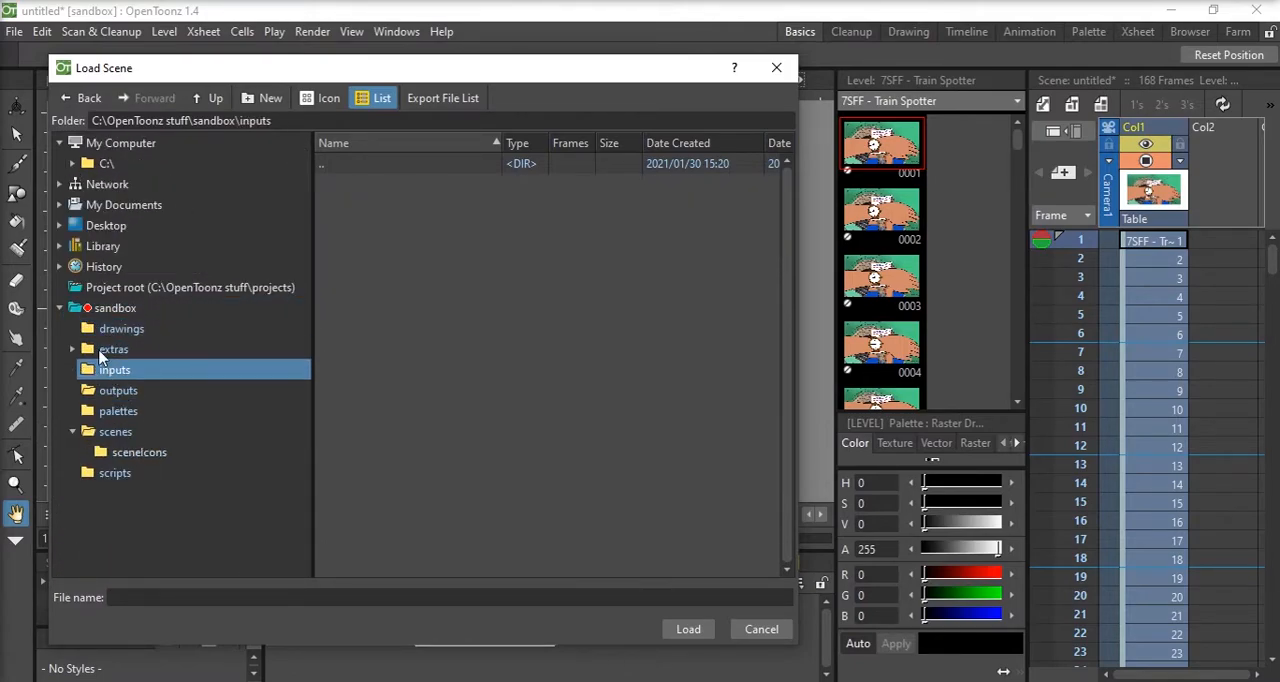
Browse the sandbox scenes and scripts folders in the scene-loading browser
{"action": "left_click", "coordinate": [118, 390]}
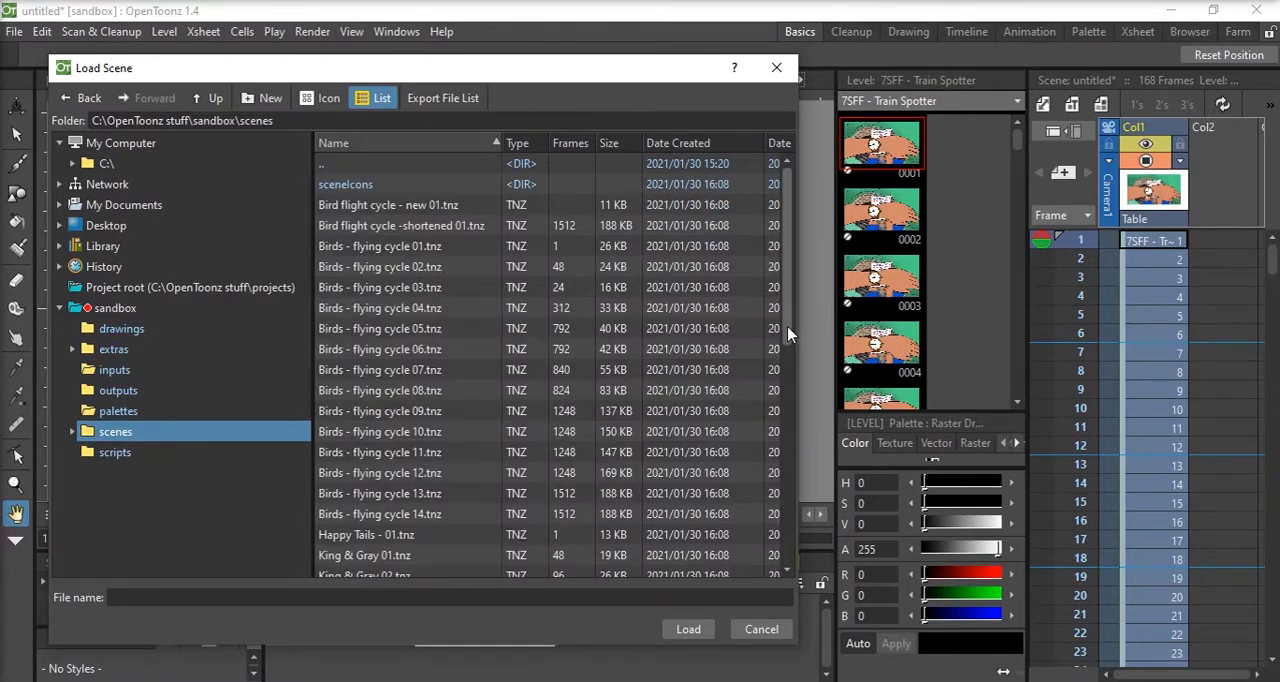
{"action": "left_click", "coordinate": [114, 452]}
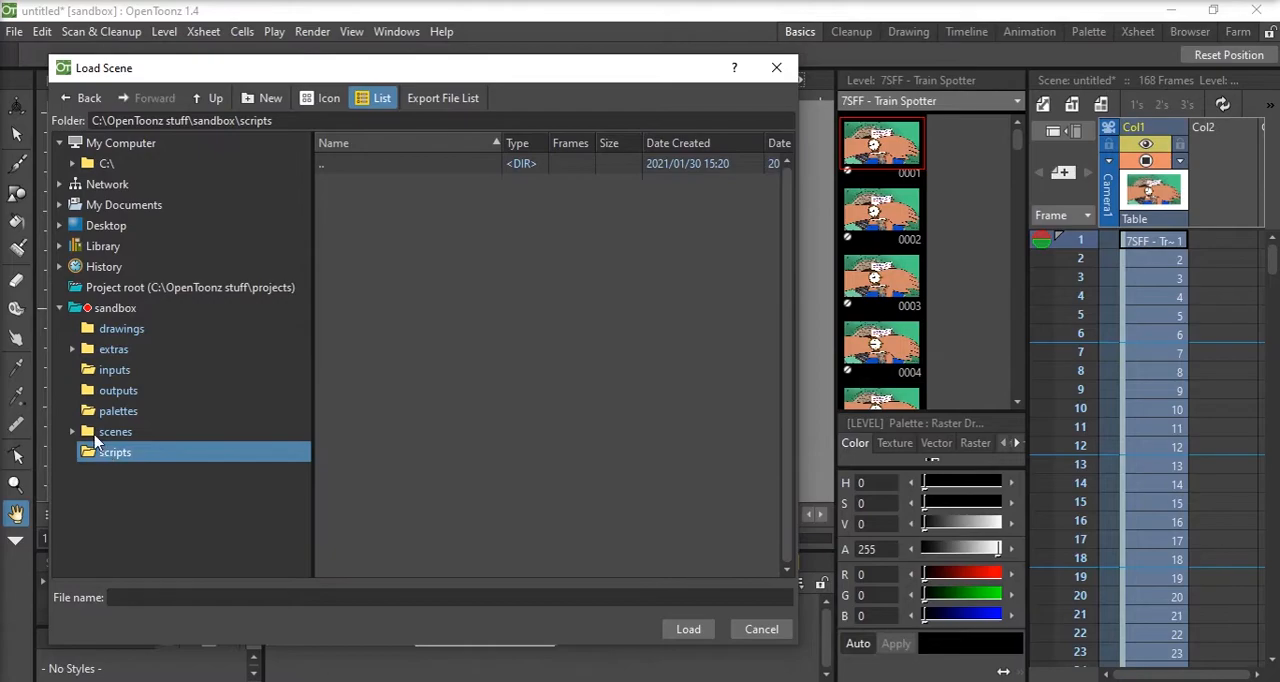
{"action": "left_click", "coordinate": [104, 266]}
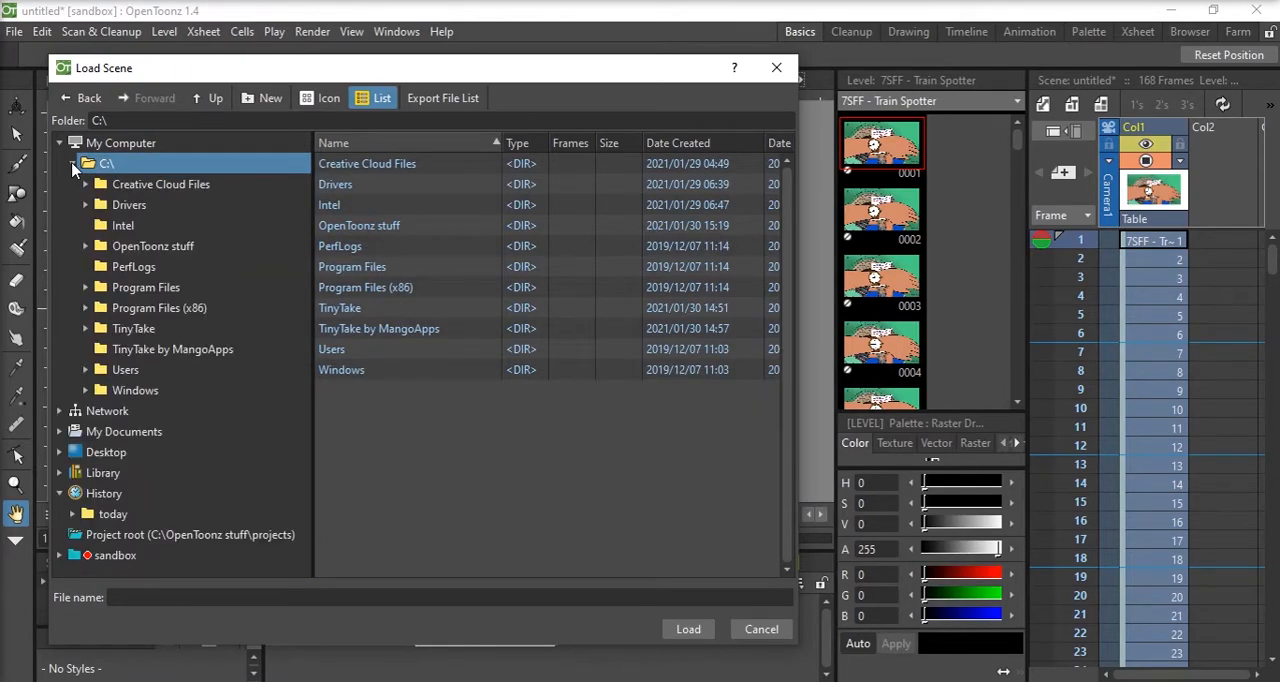
Open C:\OpenToonz stuff, listing config, doc, ffmpeg, projects and sandbox
{"action": "double_click", "coordinate": [153, 245]}
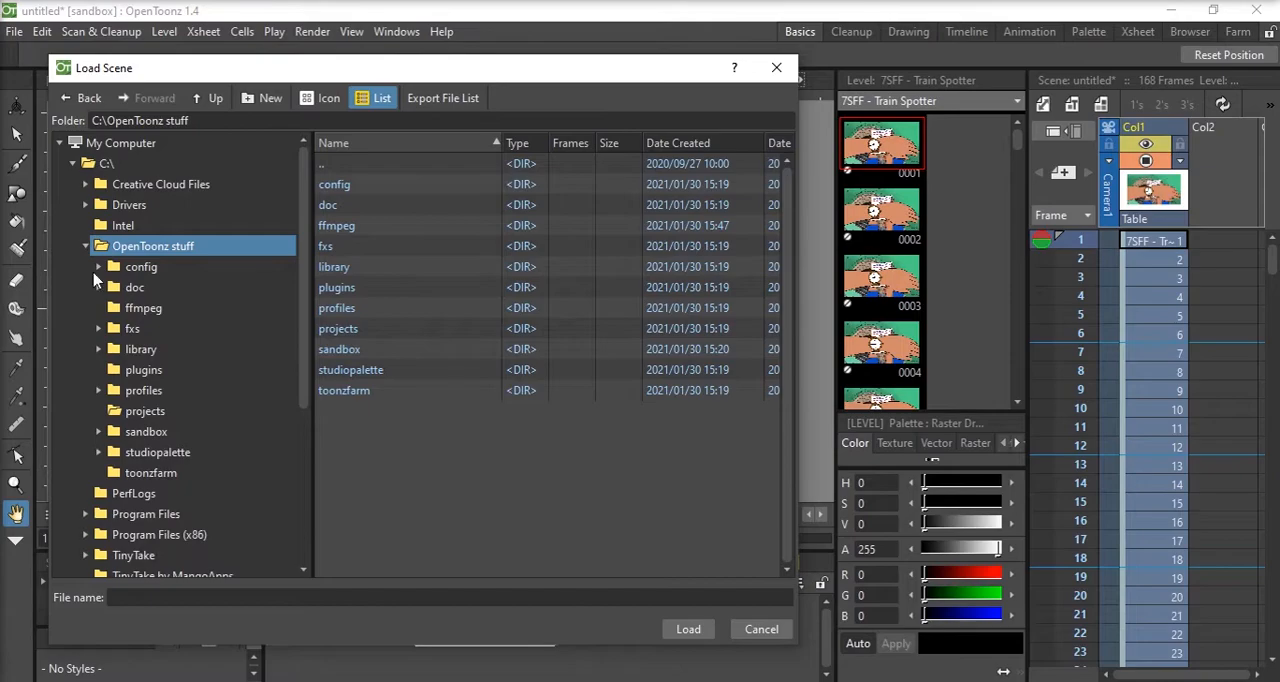
{"action": "double_click", "coordinate": [339, 348]}
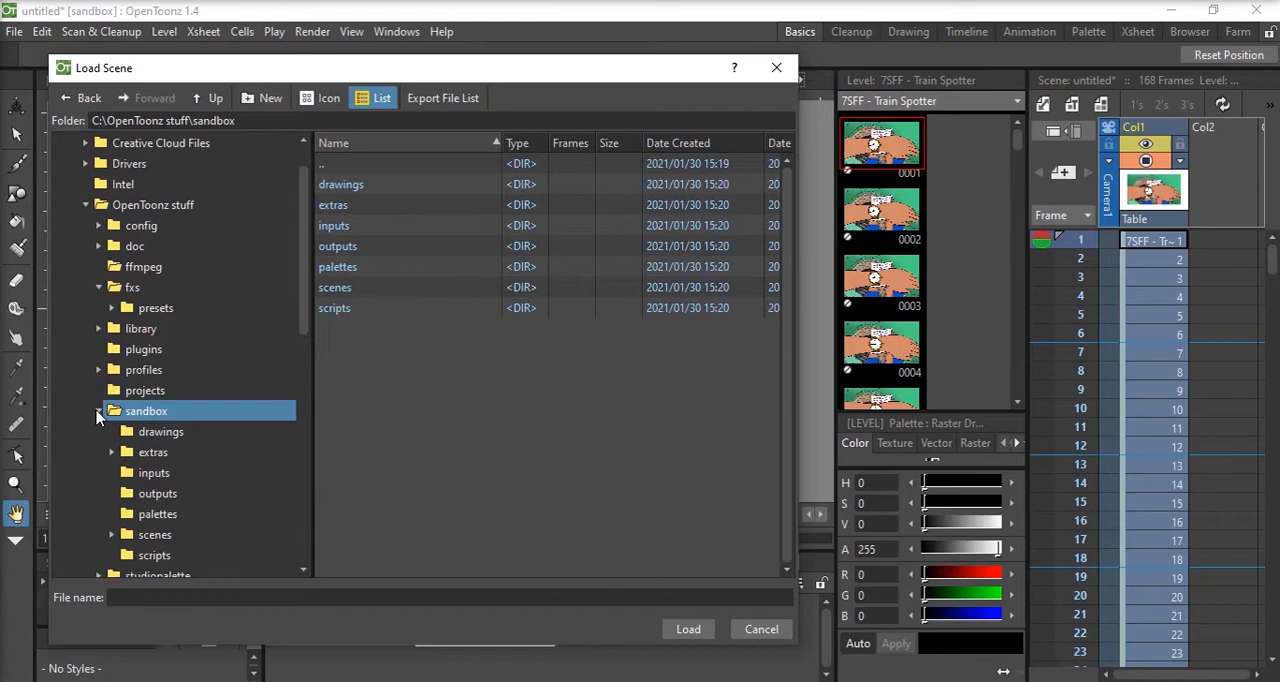
{"action": "left_click", "coordinate": [153, 204]}
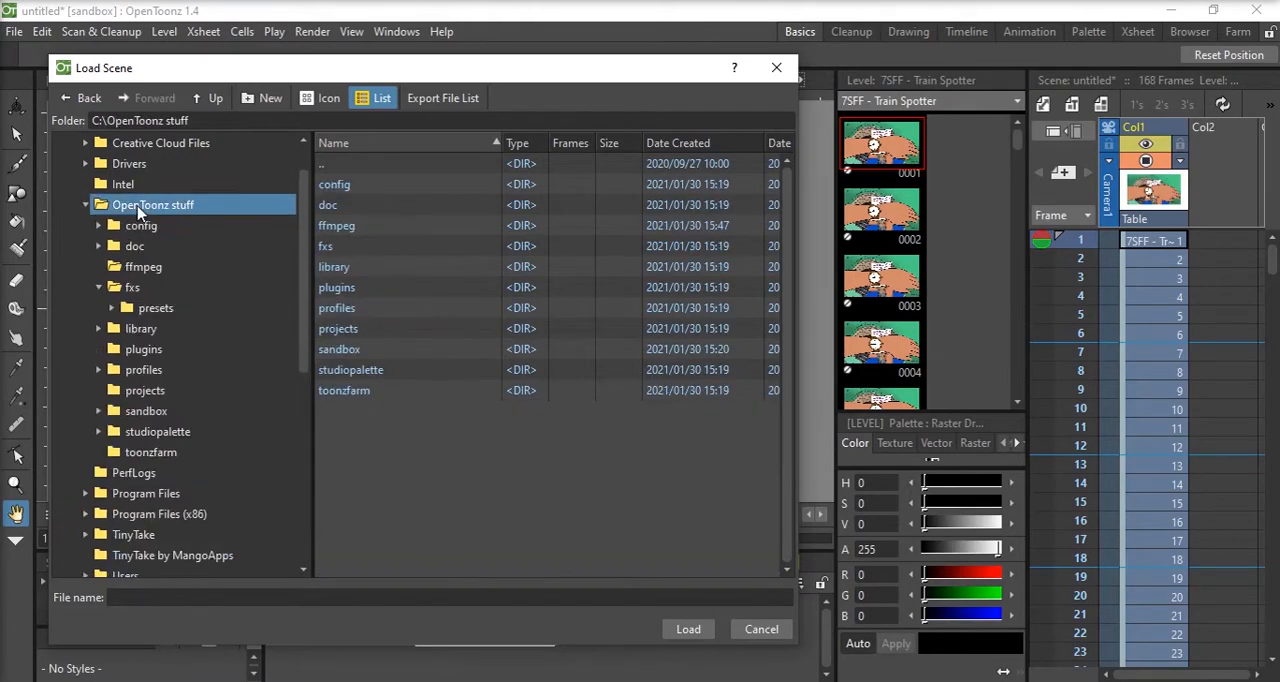
{"action": "left_click", "coordinate": [113, 246]}
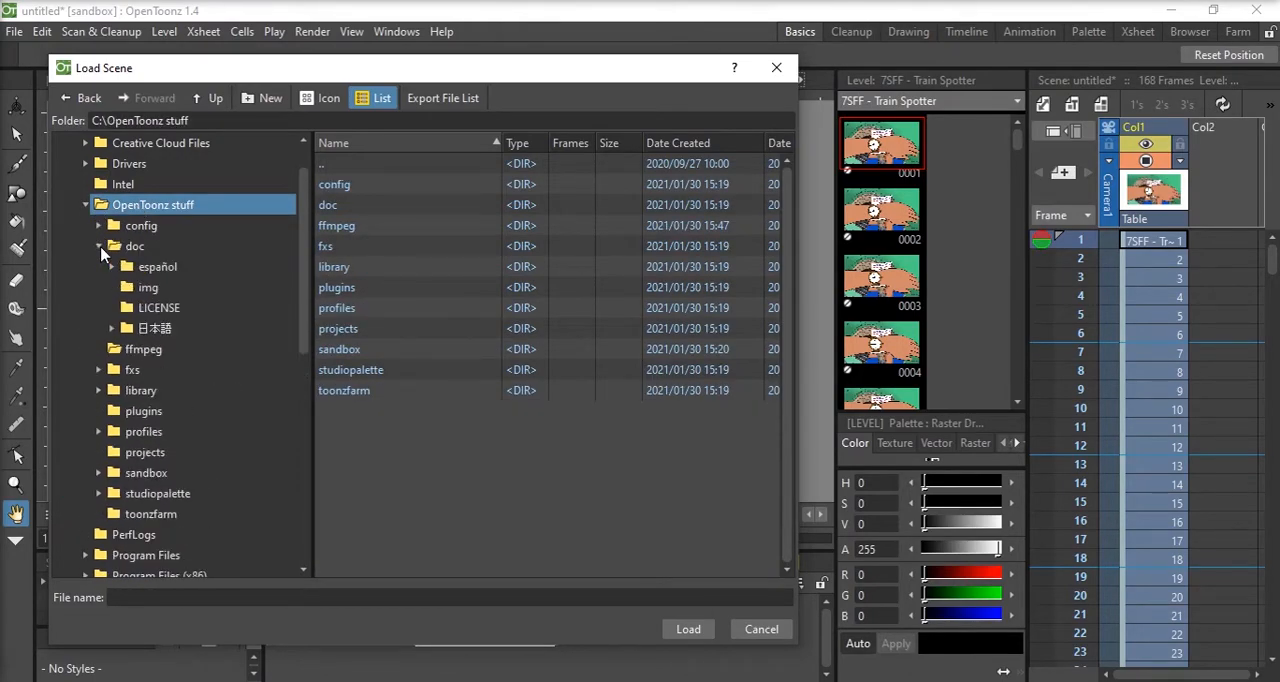
{"action": "double_click", "coordinate": [339, 349]}
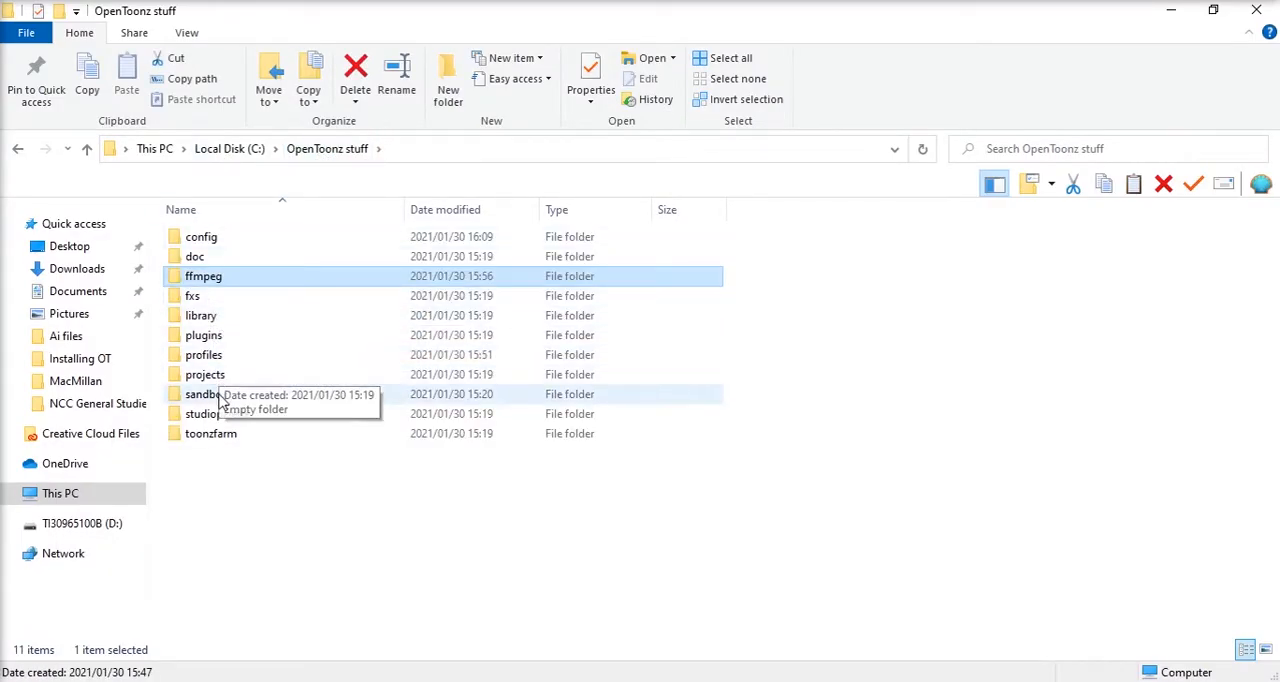
Browse sandbox's inputs folder and the projects folder, then return to C:\OpenToonz stuff
{"action": "double_click", "coordinate": [200, 394]}
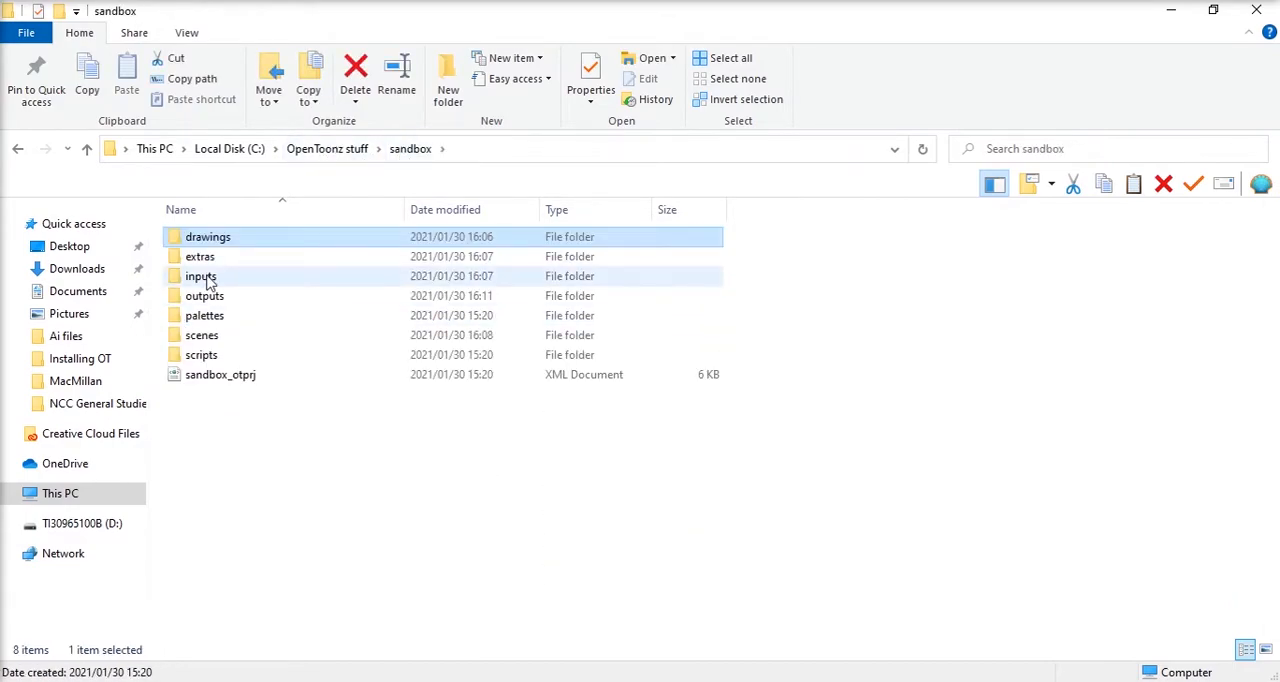
{"action": "double_click", "coordinate": [200, 276]}
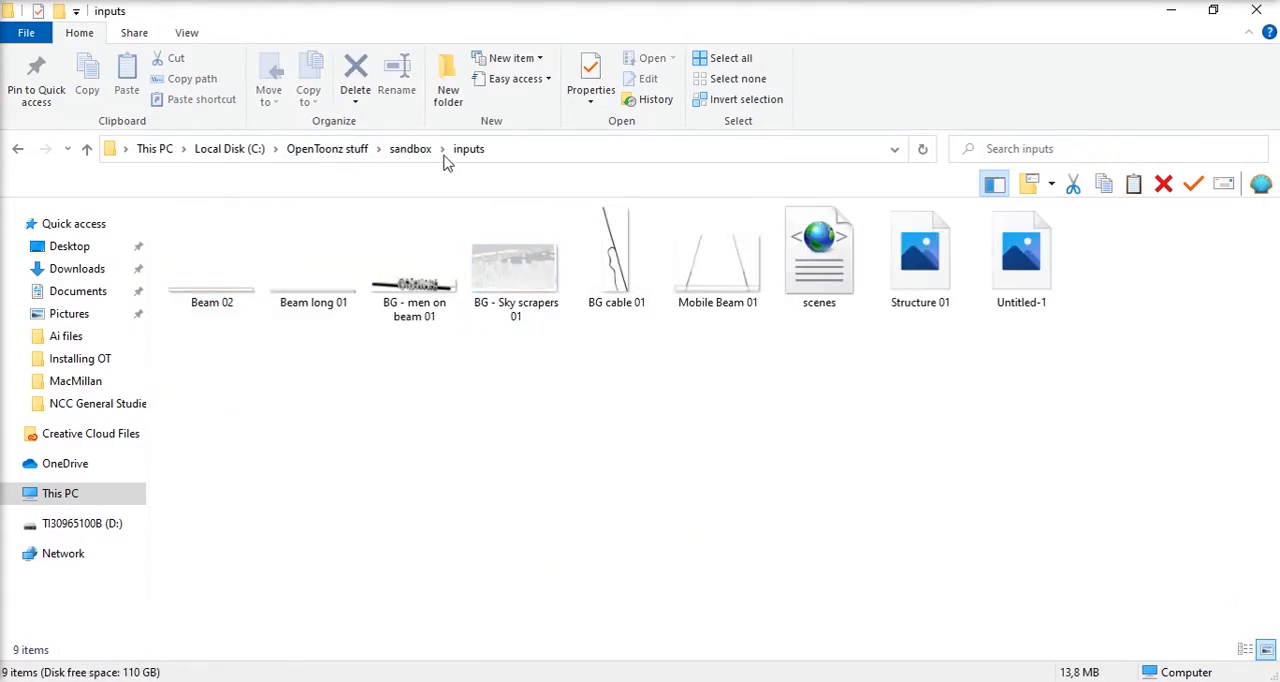
{"action": "left_click", "coordinate": [327, 148]}
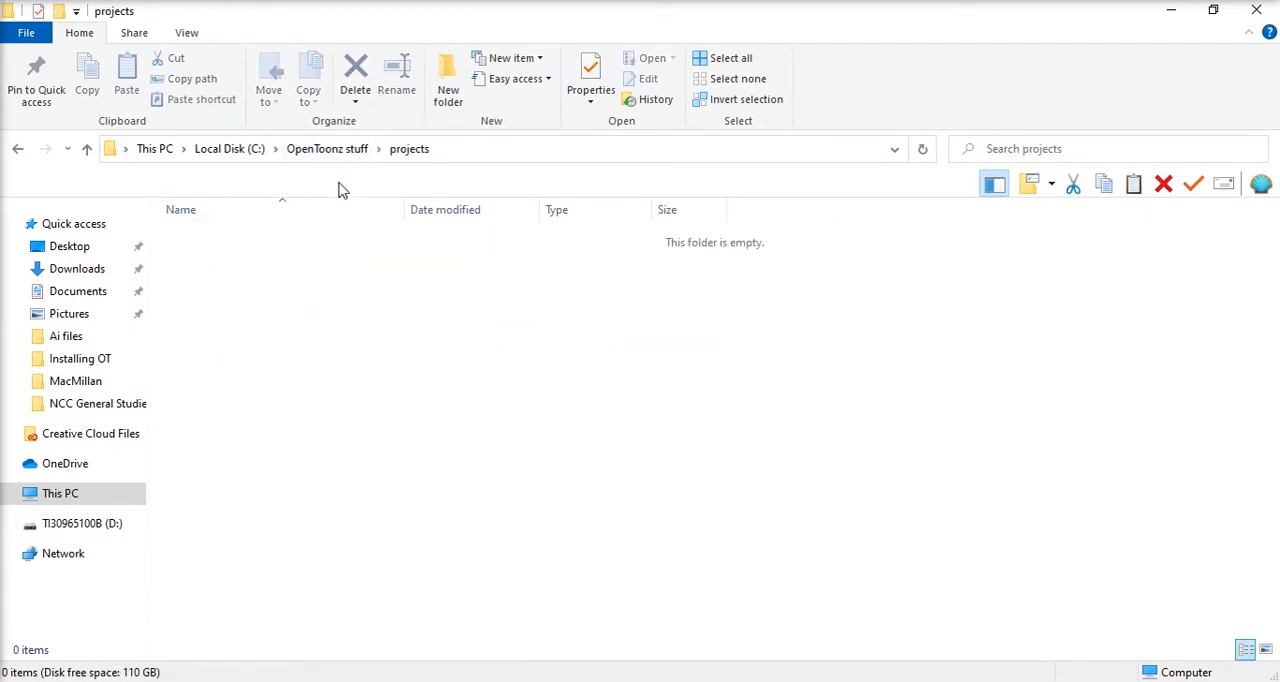
{"action": "left_click", "coordinate": [327, 148]}
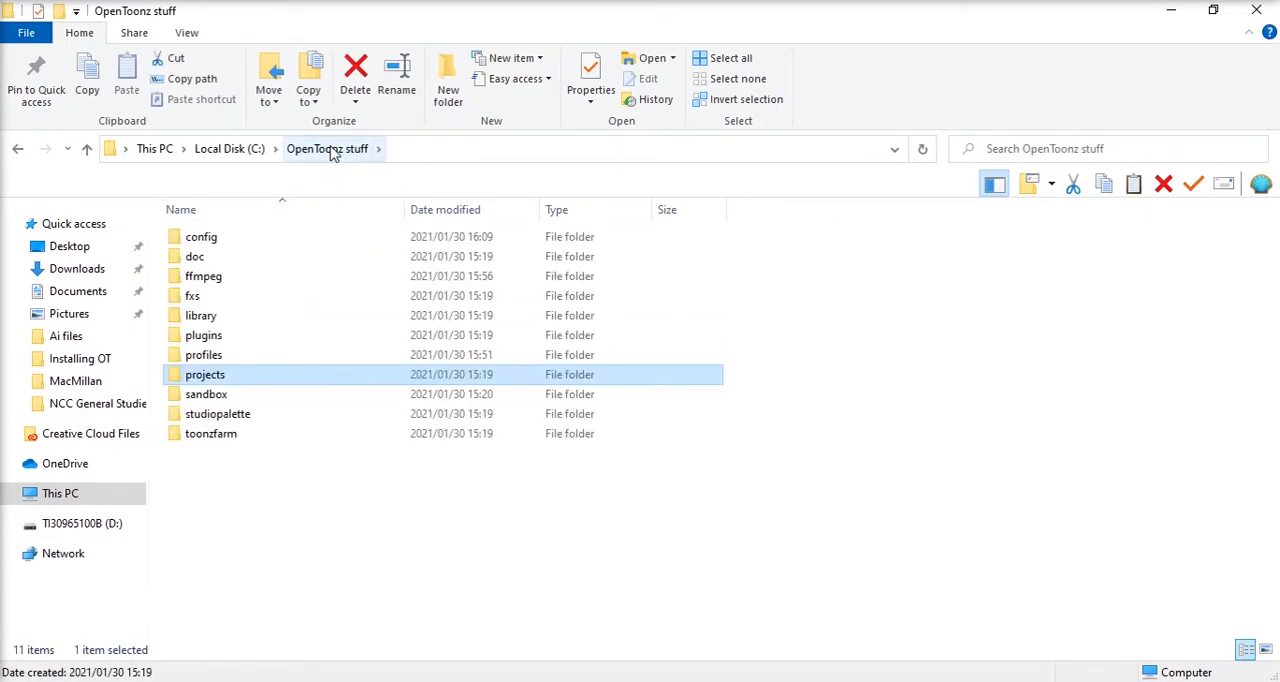